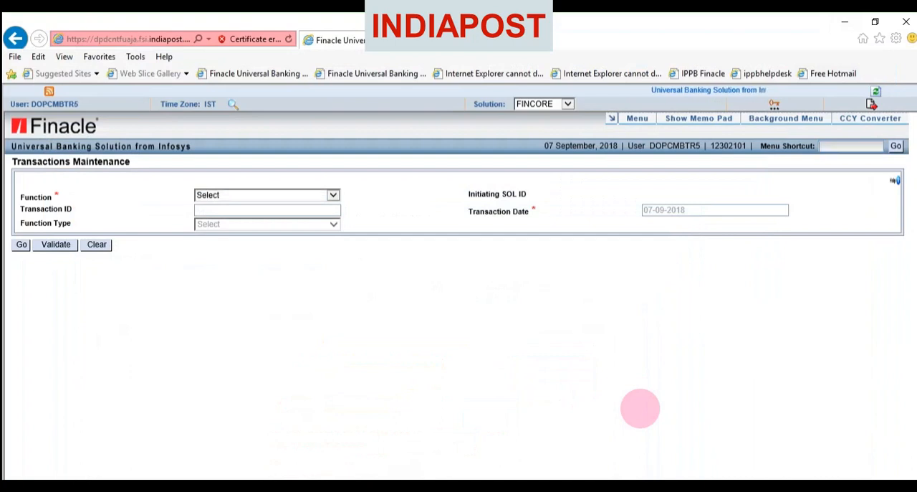
- Launch the CMISAOP shortcut and return to the Finacle window
{"action": "type", "text": "CMISAOP"}
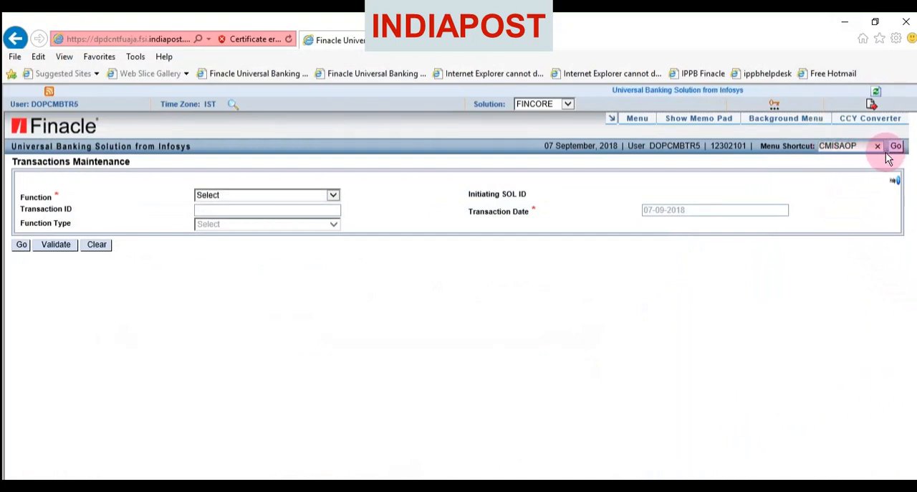
{"action": "left_click", "coordinate": [895, 147]}
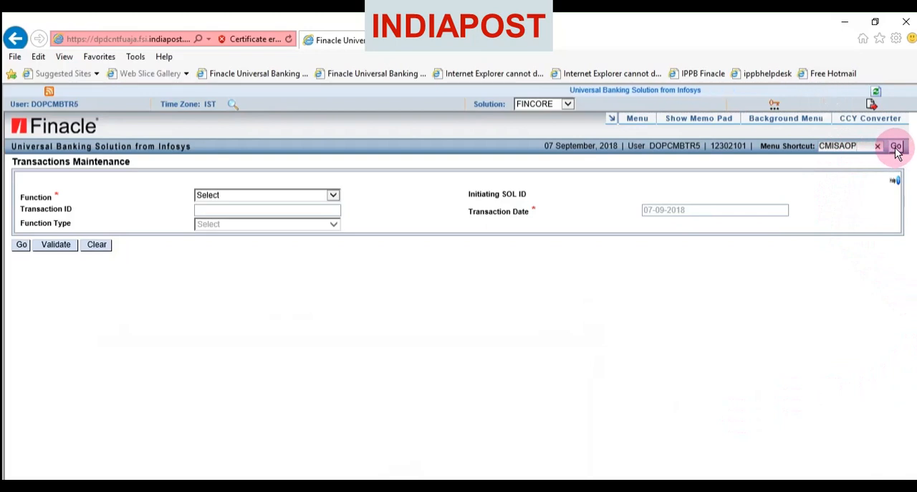
{"action": "left_click", "coordinate": [895, 146]}
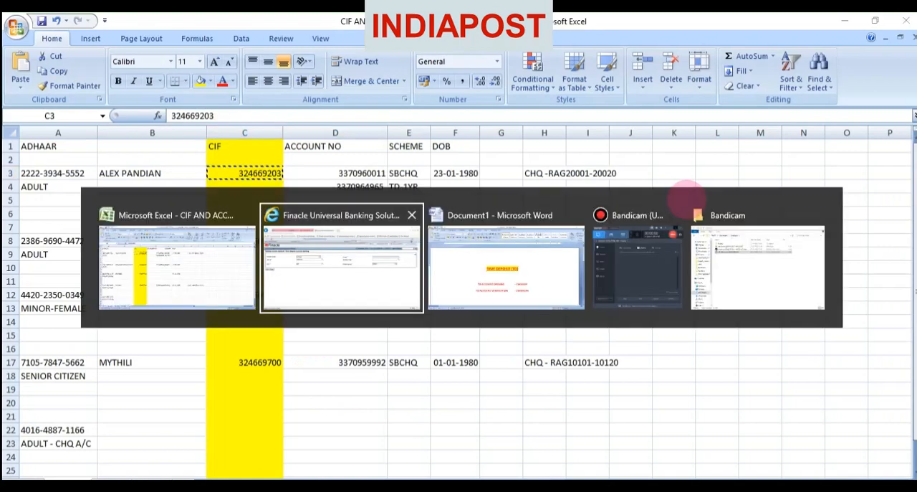
{"action": "left_click", "coordinate": [341, 215]}
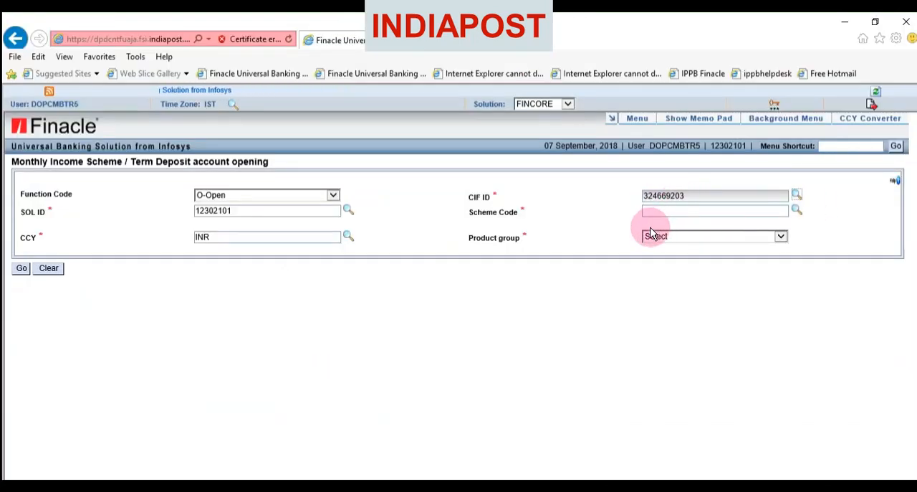
- Choose product group TD and scheme TDIP2 from the Scheme Code List
{"action": "left_click", "coordinate": [780, 235]}
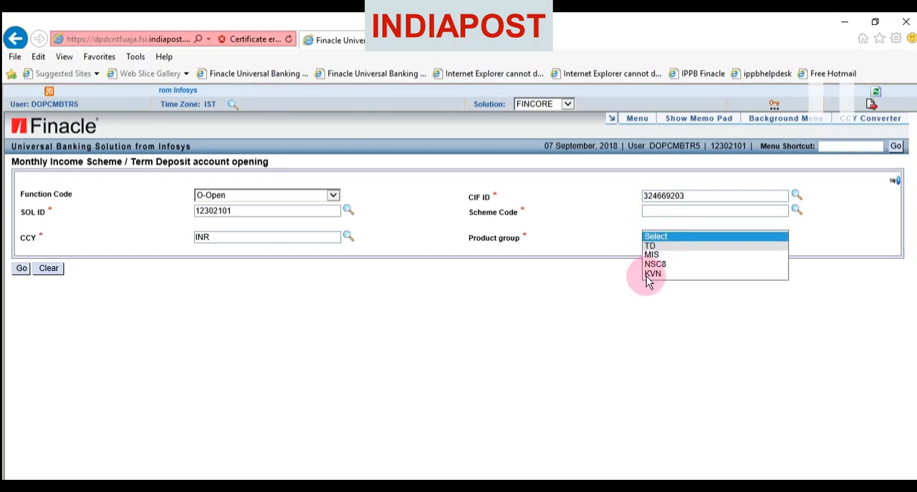
{"action": "mouse_move", "coordinate": [658, 258]}
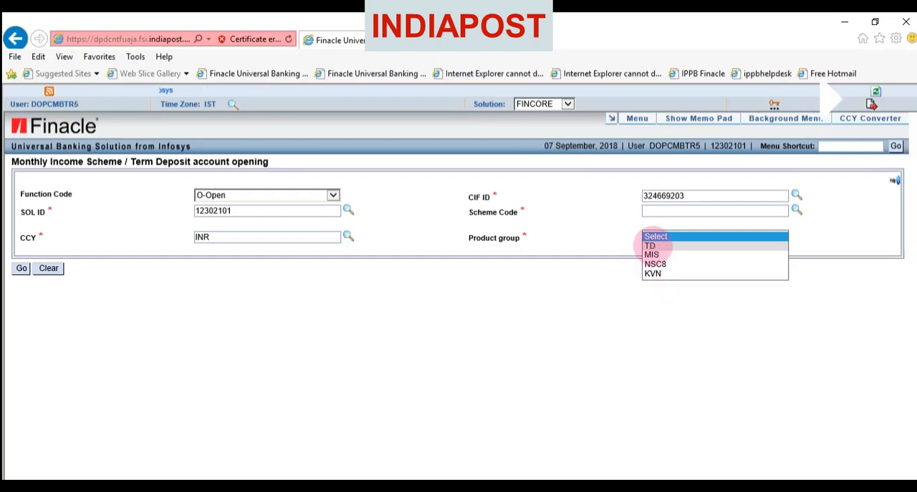
{"action": "left_click", "coordinate": [649, 245]}
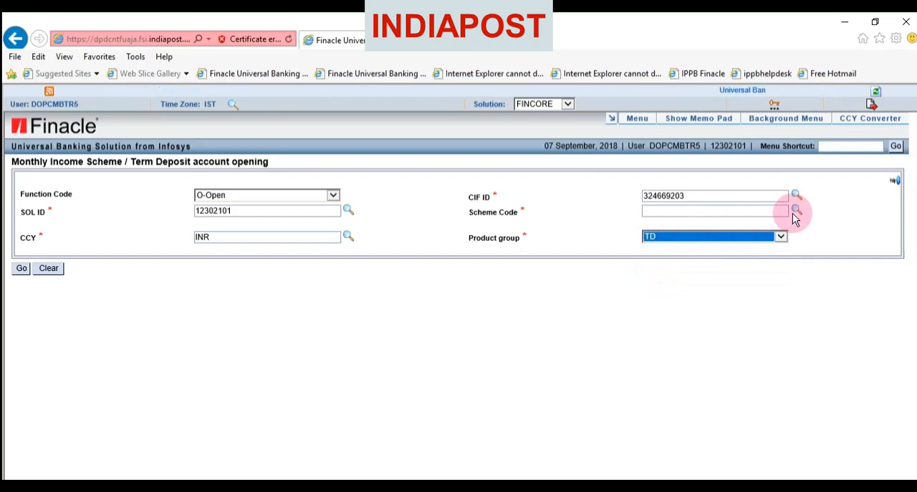
{"action": "left_click", "coordinate": [795, 208]}
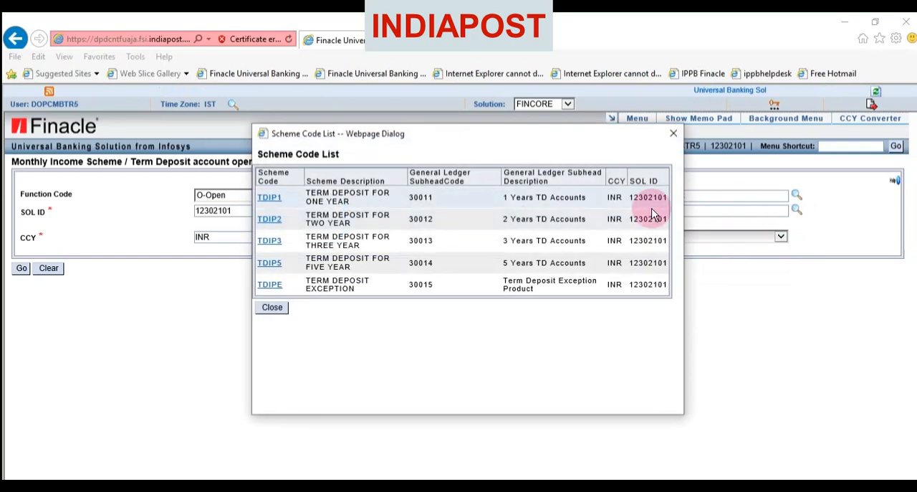
{"action": "mouse_move", "coordinate": [336, 204]}
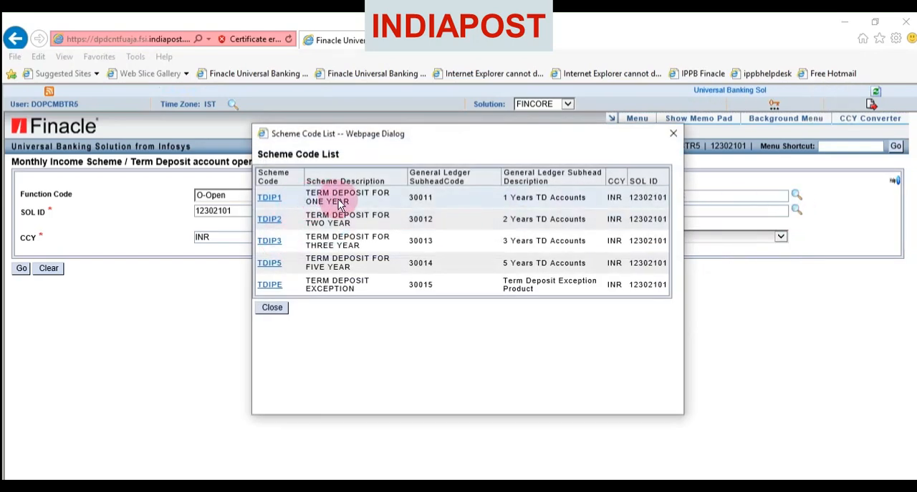
{"action": "mouse_move", "coordinate": [513, 247]}
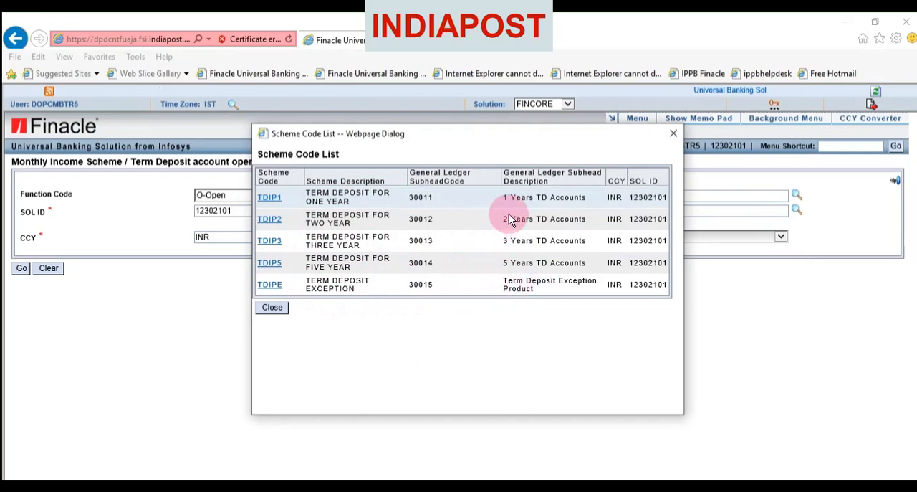
{"action": "mouse_move", "coordinate": [315, 267]}
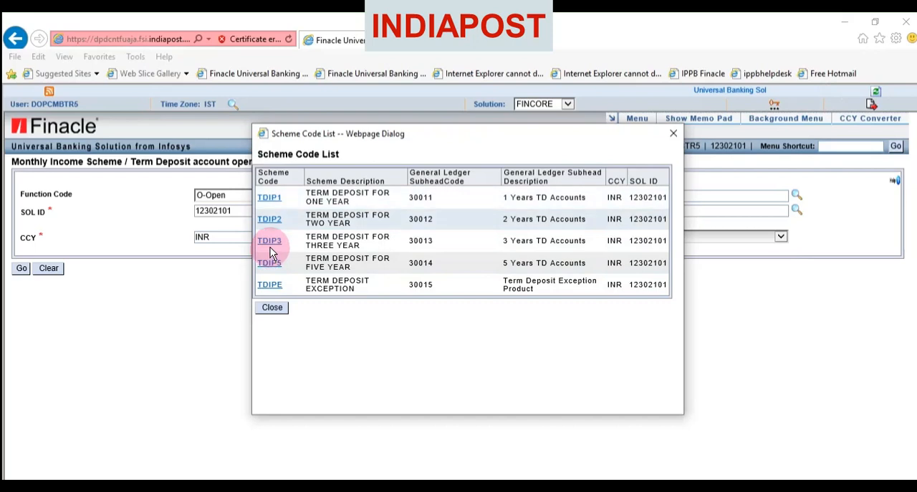
{"action": "left_click", "coordinate": [269, 219]}
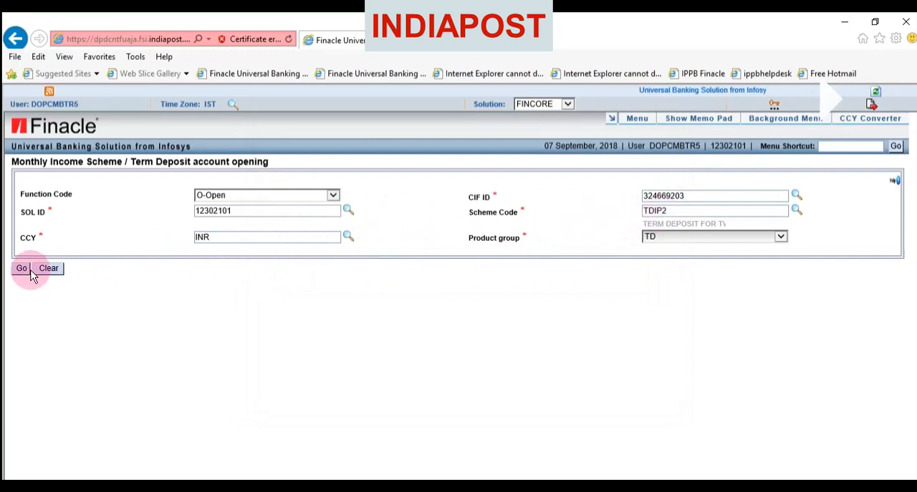
- Load the detailed account form and select mode of operation 012 (SELF)
{"action": "left_click", "coordinate": [22, 267]}
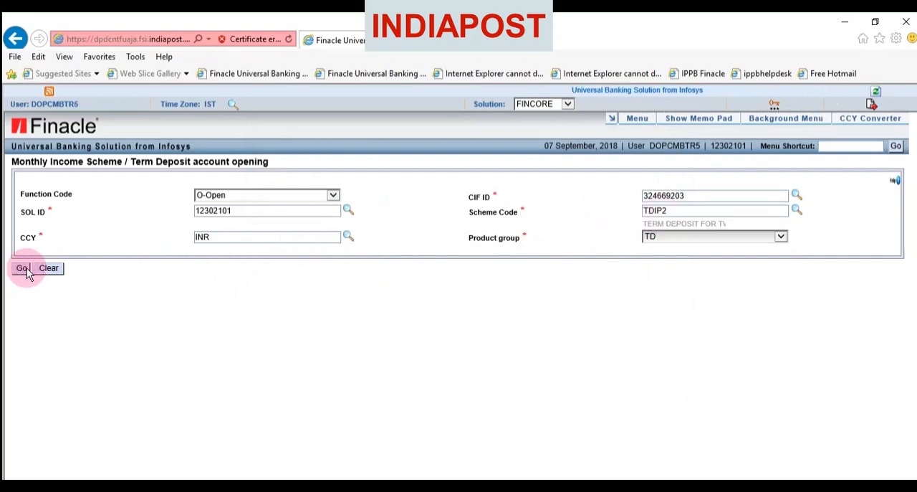
{"action": "left_click", "coordinate": [20, 268]}
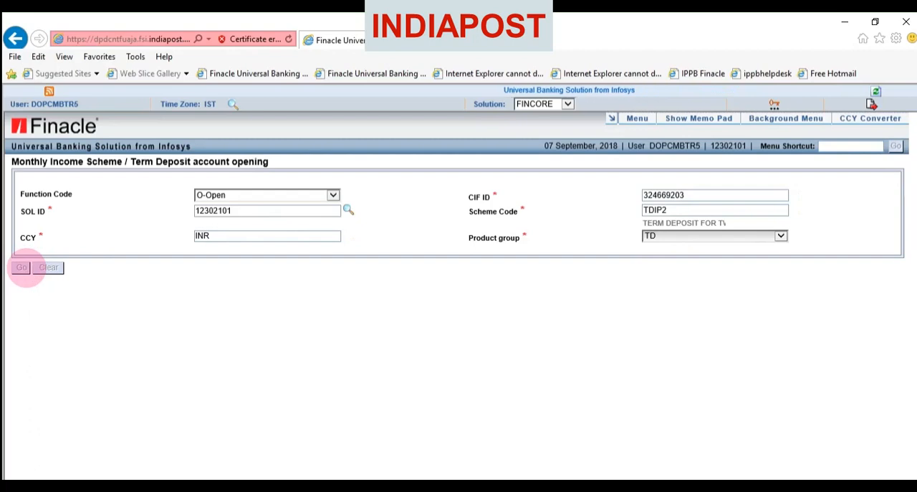
{"action": "left_click", "coordinate": [21, 267]}
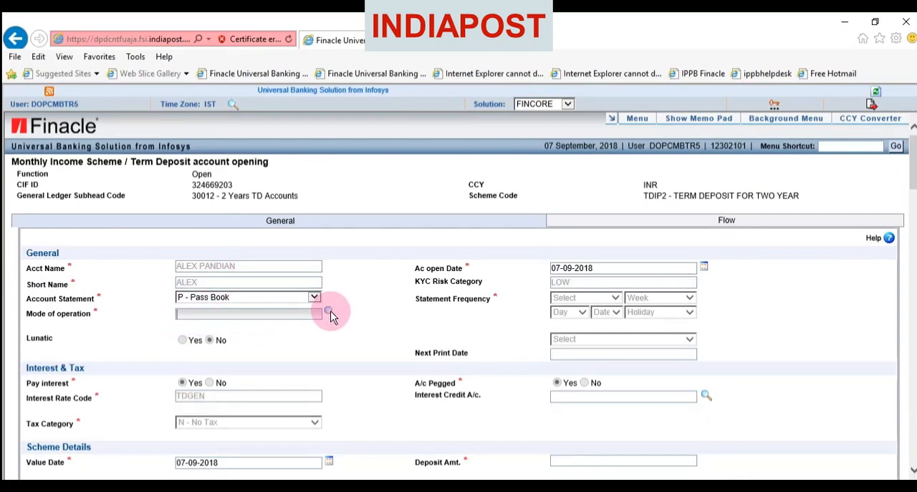
{"action": "left_click", "coordinate": [328, 313]}
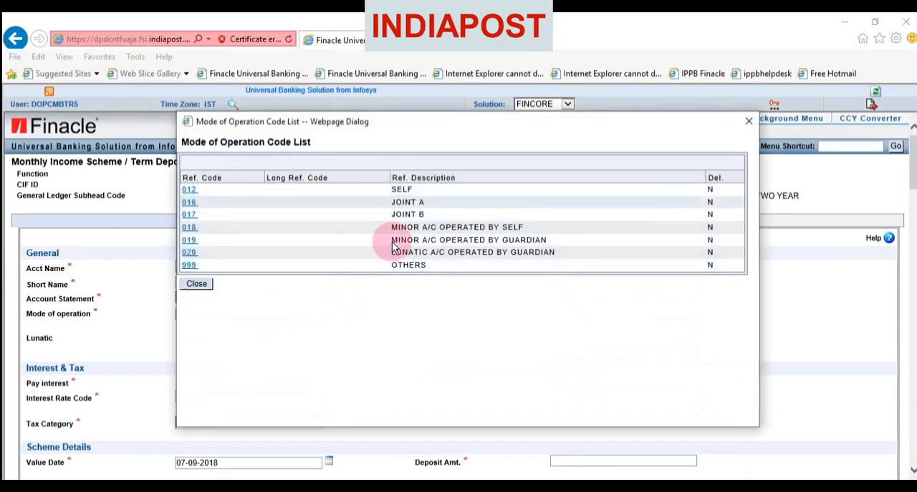
{"action": "mouse_move", "coordinate": [271, 249]}
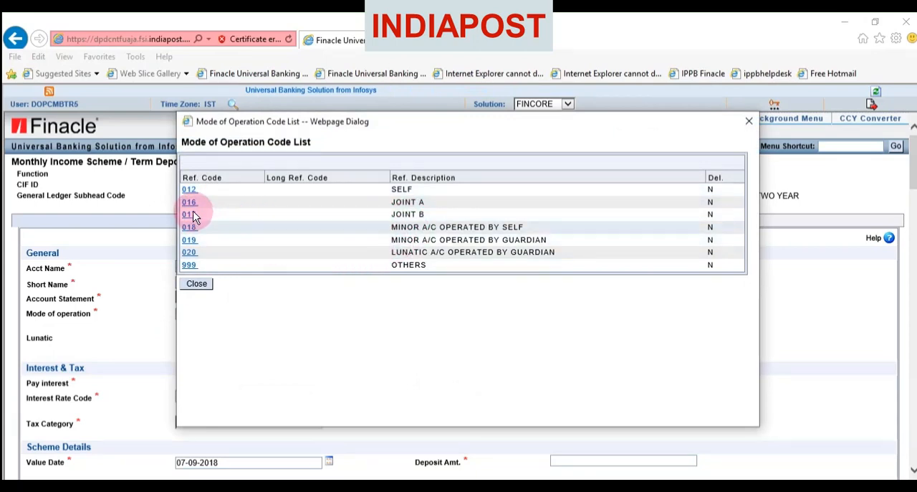
{"action": "left_click", "coordinate": [189, 188]}
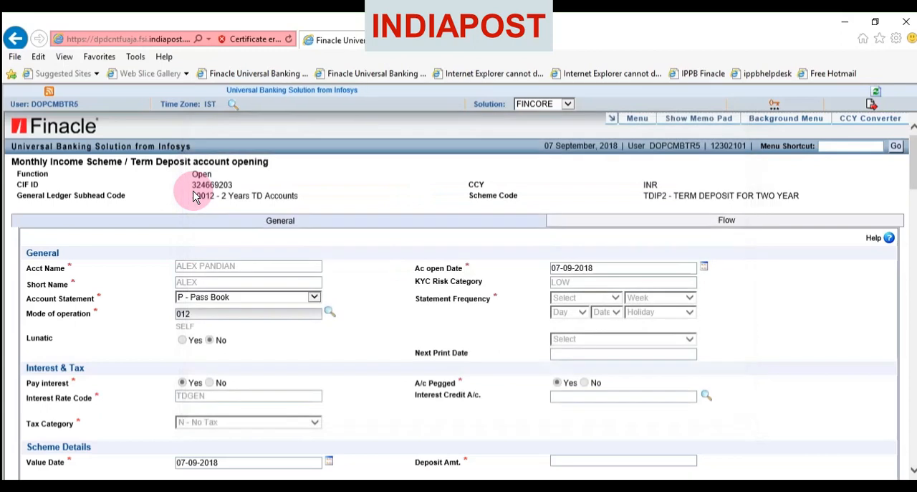
{"action": "scroll", "scroll_direction": "down", "scroll_amount": 3}
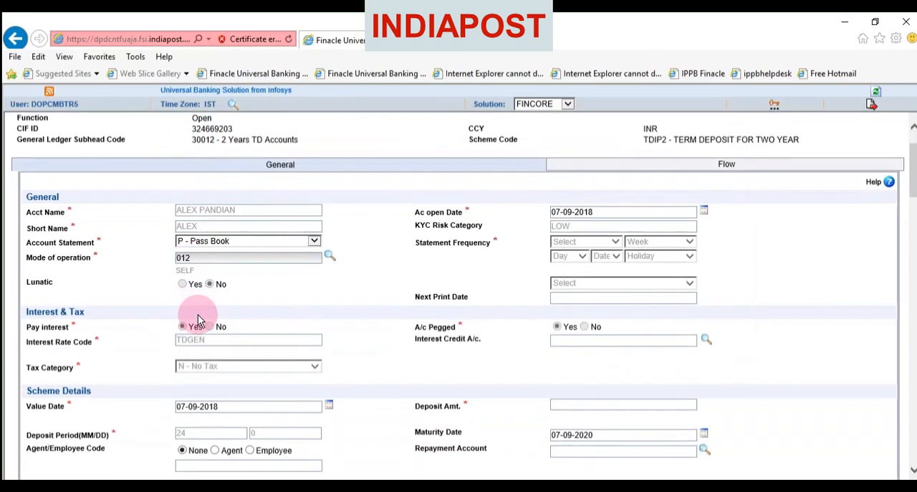
{"action": "scroll", "scroll_direction": "down", "scroll_amount": 3}
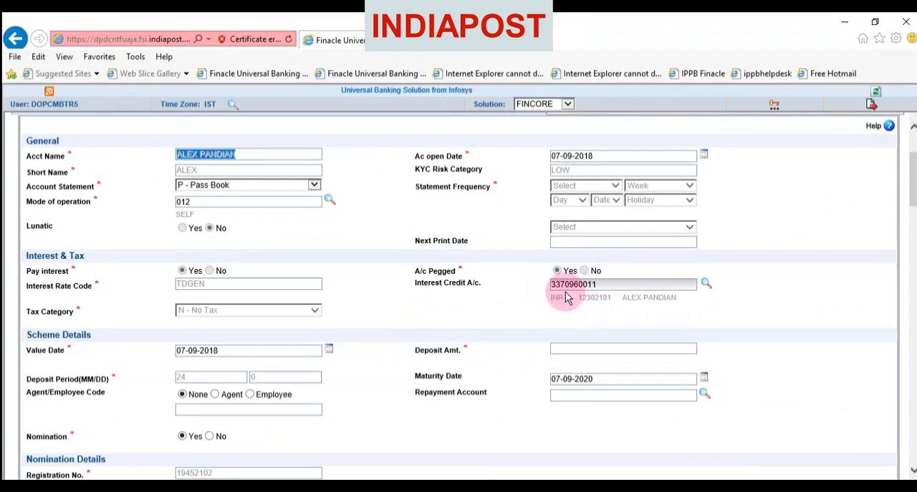
{"action": "scroll", "scroll_direction": "down", "scroll_amount": 3}
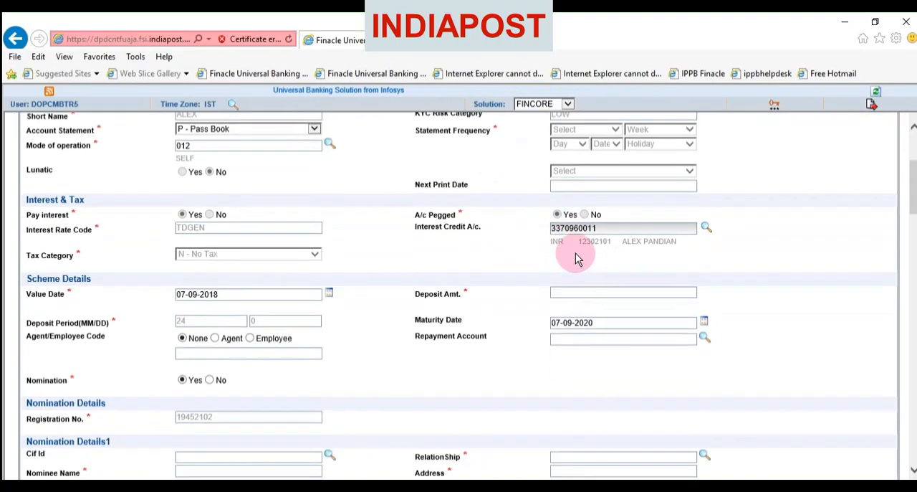
{"action": "mouse_move", "coordinate": [336, 327]}
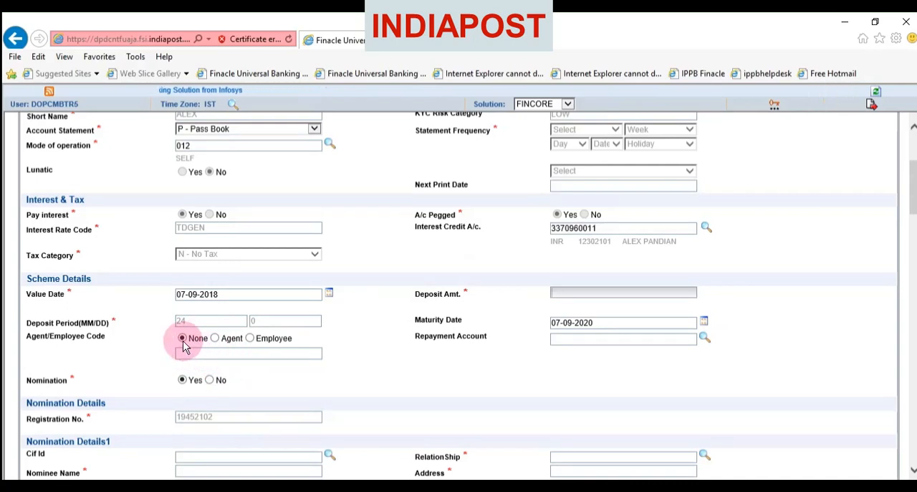
- Enter 75000 as the deposit amount so the amount in words appears
{"action": "type", "text": "75000"}
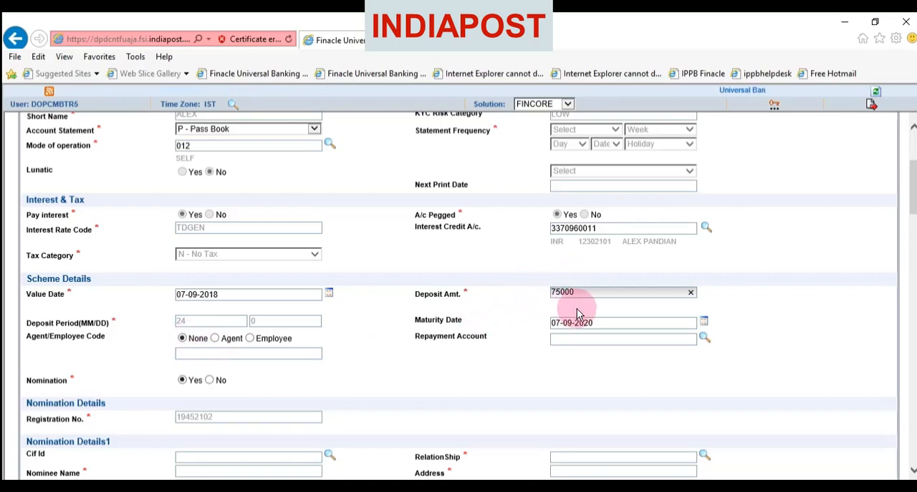
{"action": "left_click", "coordinate": [609, 291]}
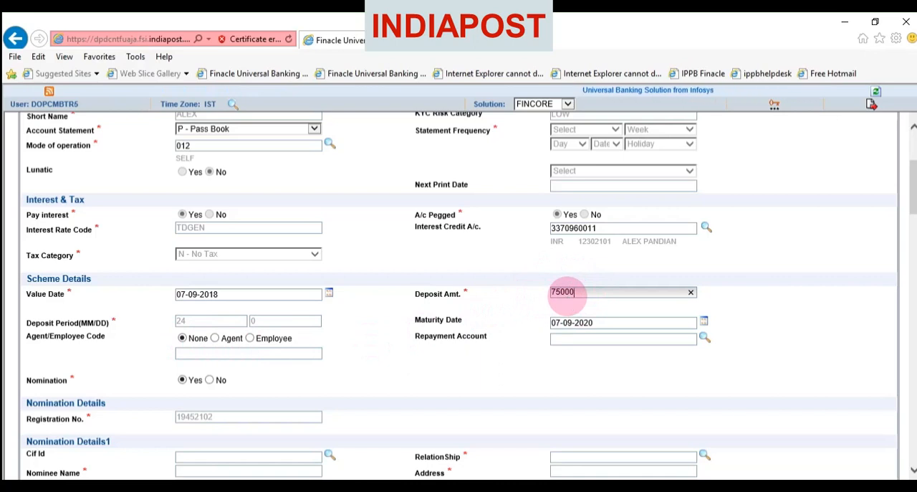
{"action": "scroll", "scroll_direction": "down", "scroll_amount": 3}
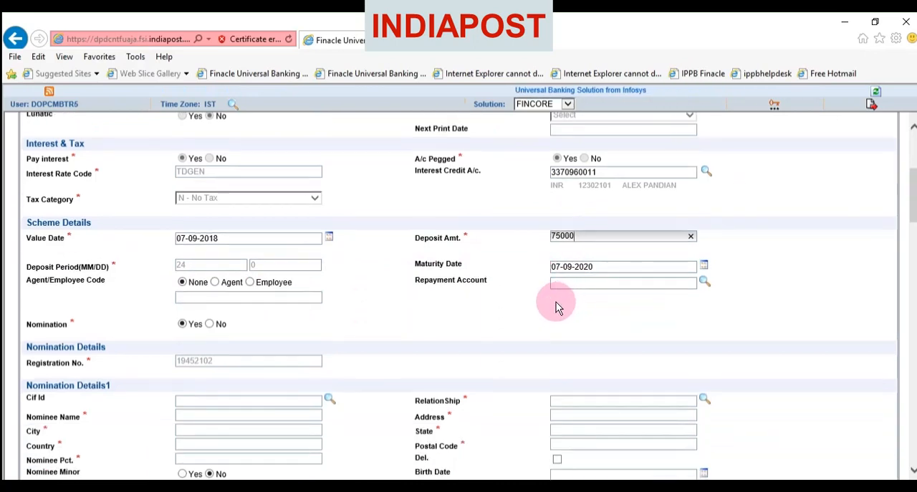
{"action": "mouse_move", "coordinate": [380, 362]}
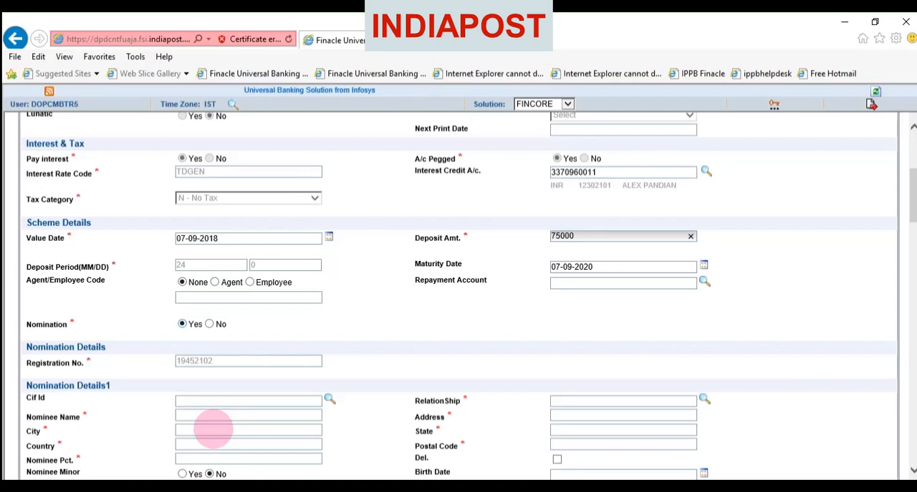
{"action": "type", "text": "BENJAMIN"}
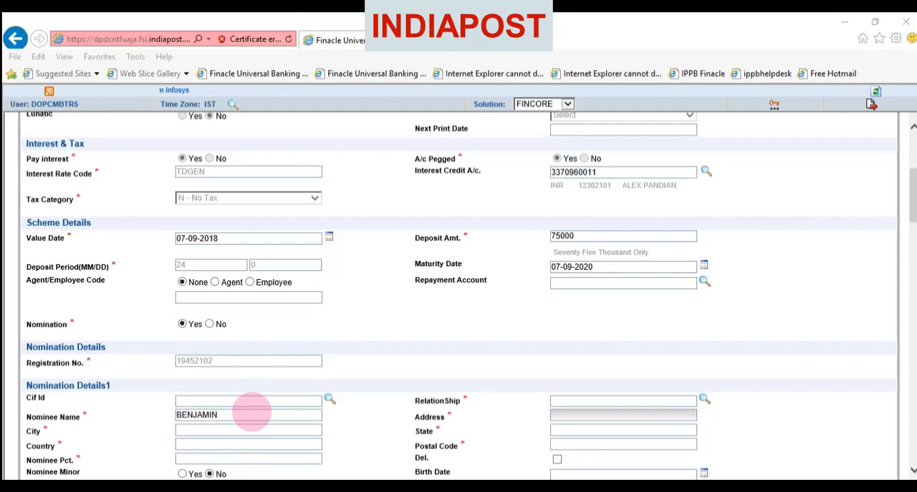
{"action": "left_click", "coordinate": [705, 399]}
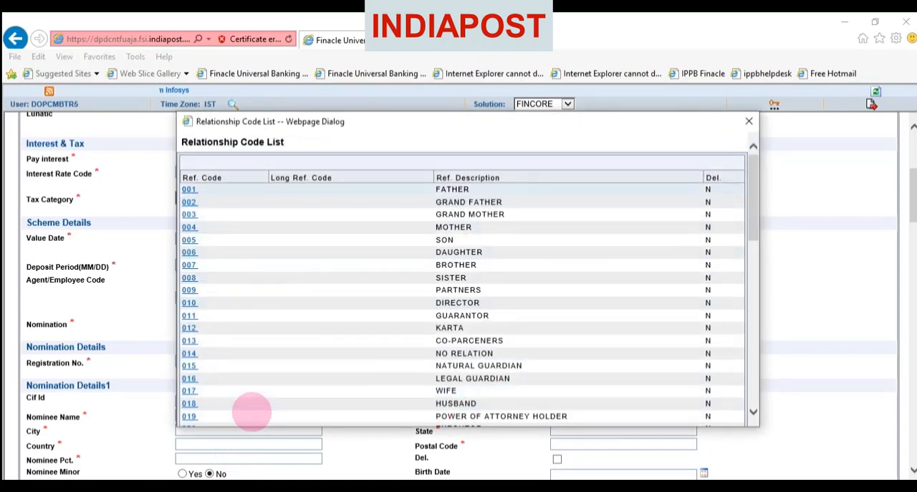
{"action": "left_click", "coordinate": [190, 239]}
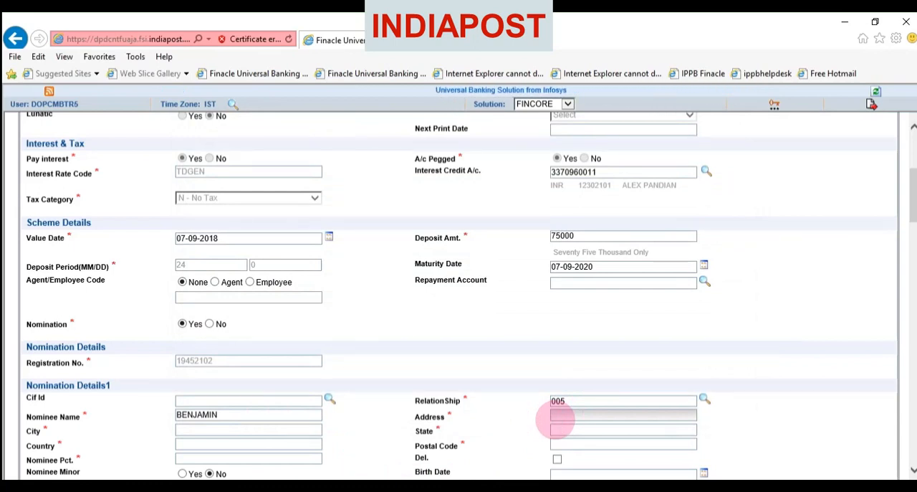
{"action": "left_click", "coordinate": [623, 415]}
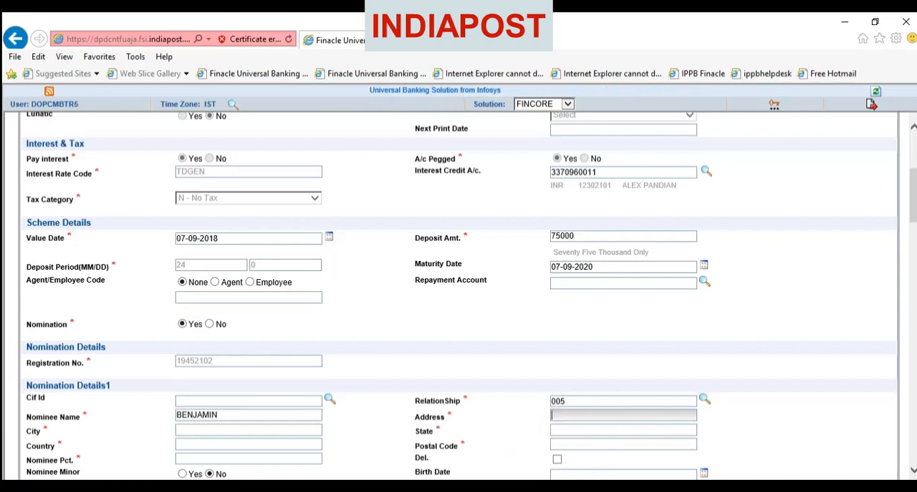
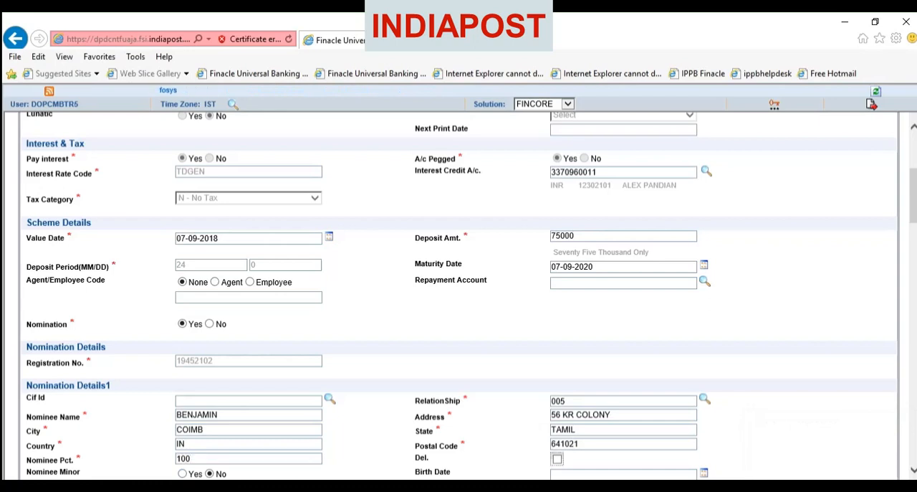
{"action": "scroll", "scroll_direction": "down", "scroll_amount": 3}
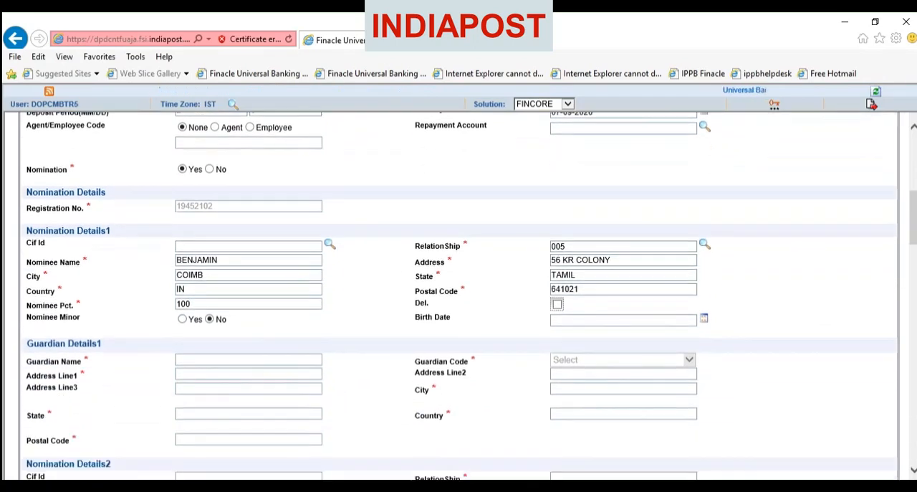
{"action": "scroll", "scroll_direction": "down", "scroll_amount": 3}
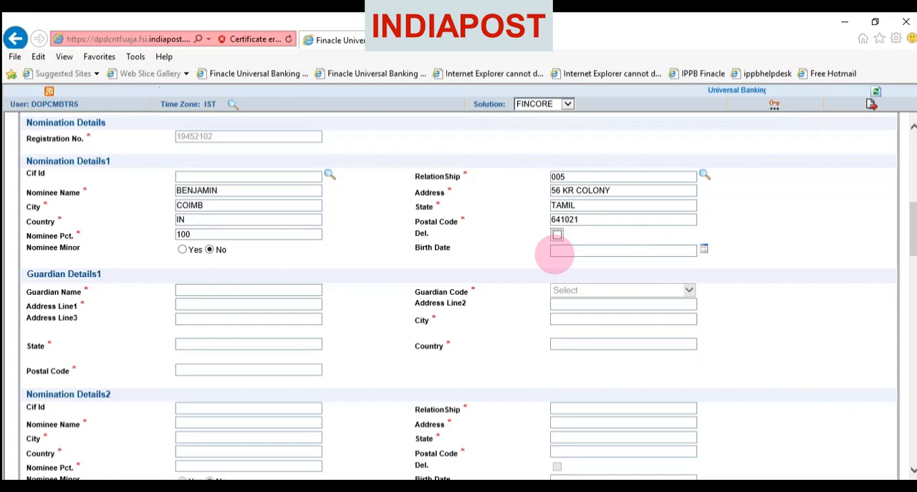
{"action": "scroll", "scroll_direction": "down", "scroll_amount": 3}
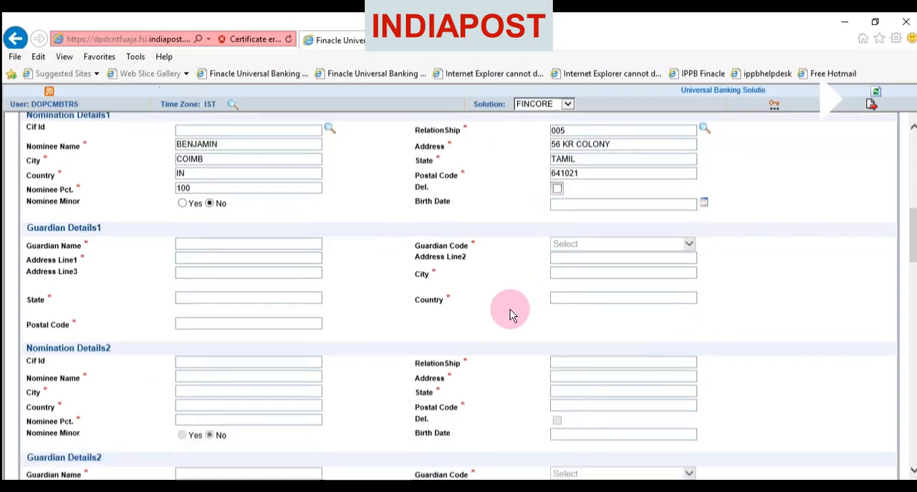
{"action": "scroll", "scroll_direction": "down", "scroll_amount": 3}
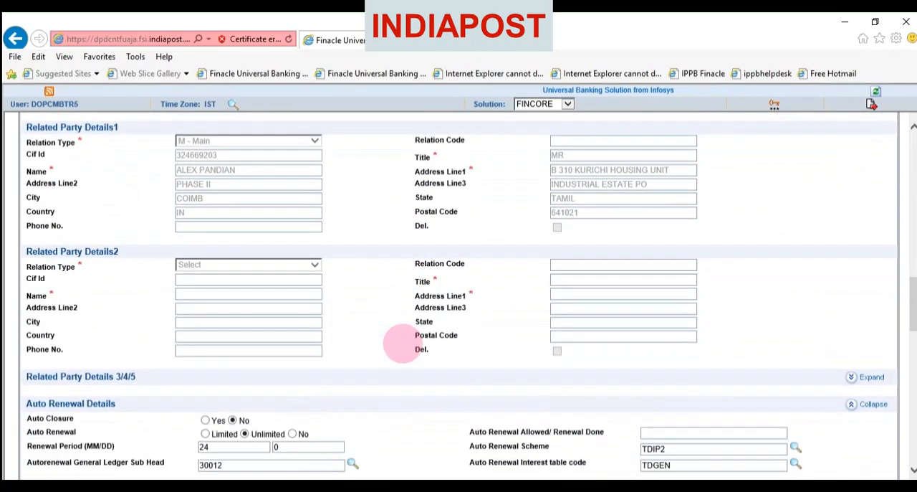
- Set Renewal Option to P-Principal Only and Transaction Required to Yes
{"action": "scroll", "scroll_direction": "down", "scroll_amount": 3}
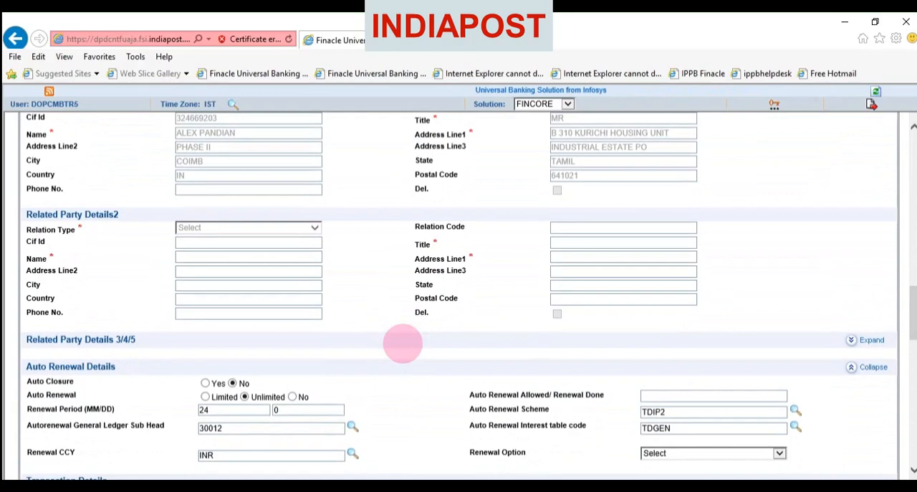
{"action": "scroll", "scroll_direction": "down", "scroll_amount": 3}
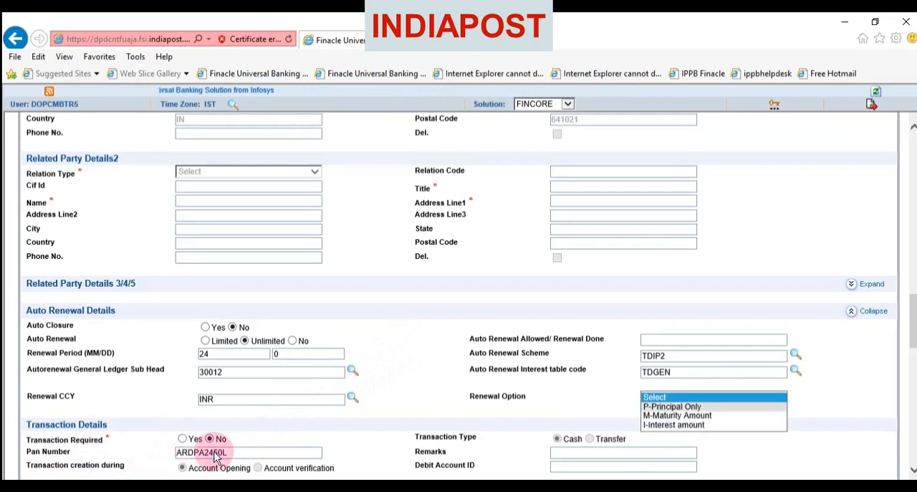
{"action": "left_click", "coordinate": [673, 407]}
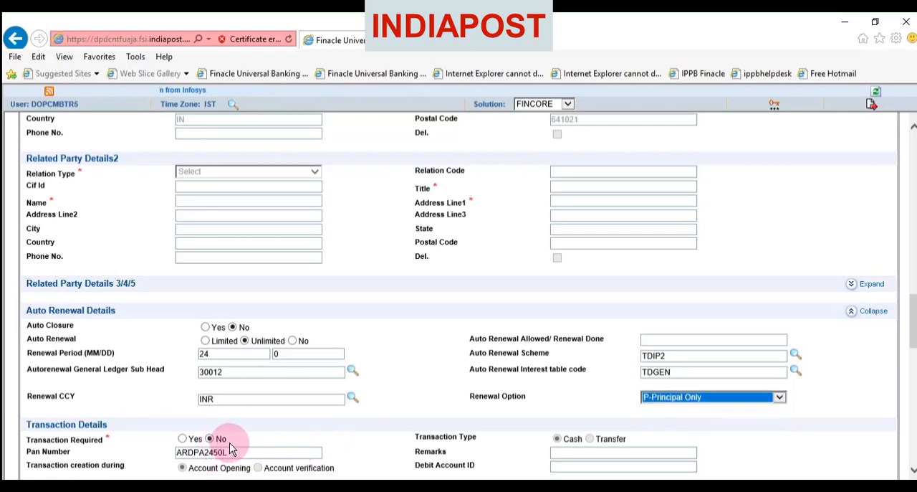
{"action": "mouse_move", "coordinate": [502, 423]}
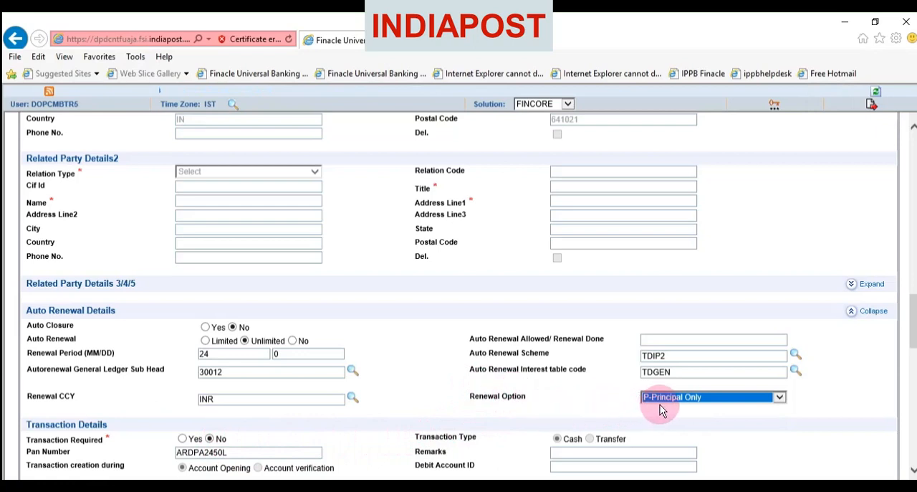
{"action": "mouse_move", "coordinate": [661, 410]}
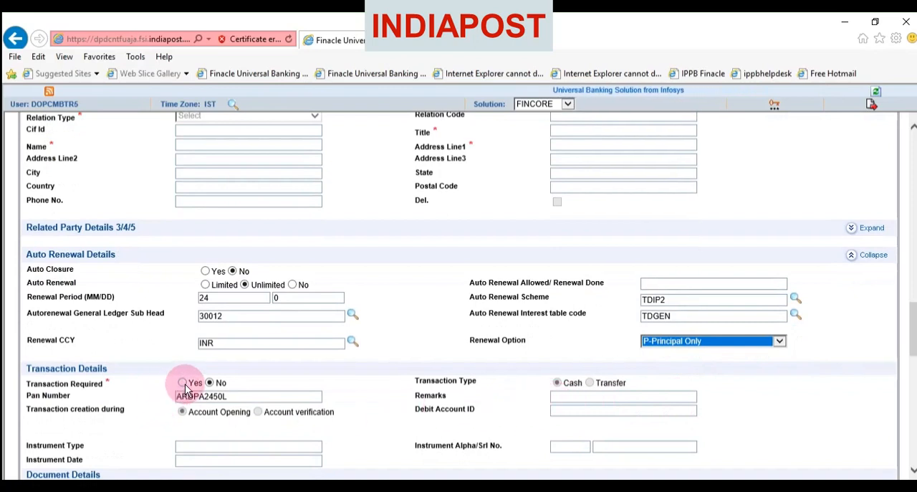
{"action": "left_click", "coordinate": [182, 382]}
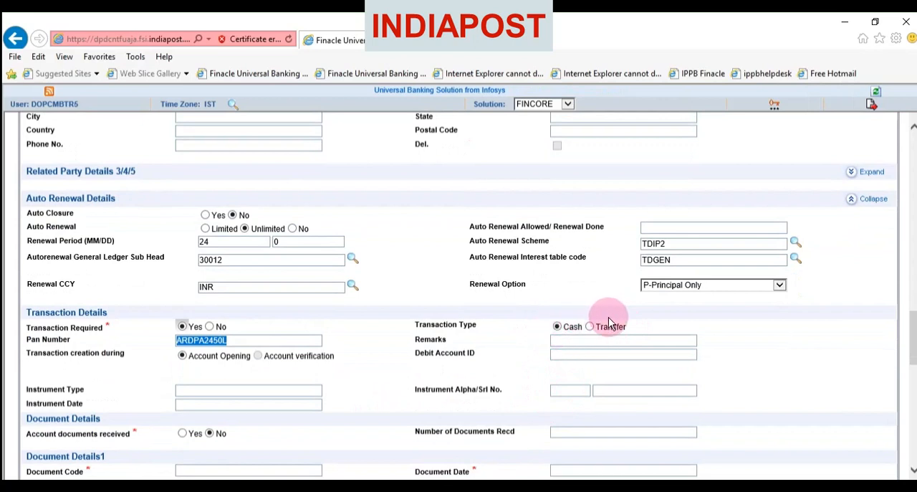
{"action": "left_click", "coordinate": [557, 326]}
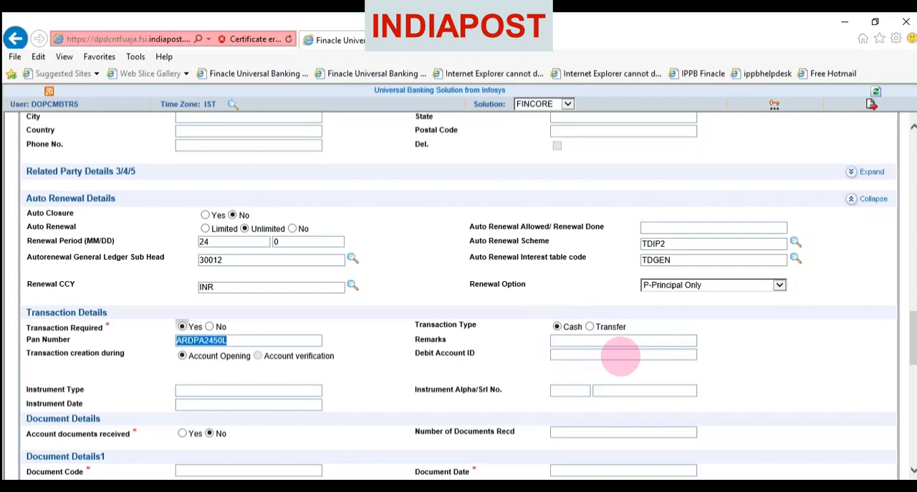
{"action": "mouse_move", "coordinate": [618, 362]}
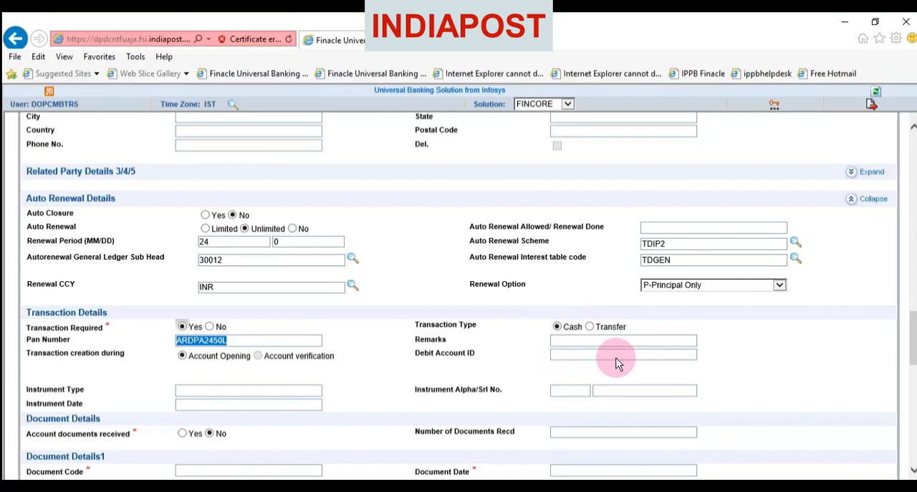
{"action": "mouse_move", "coordinate": [601, 358]}
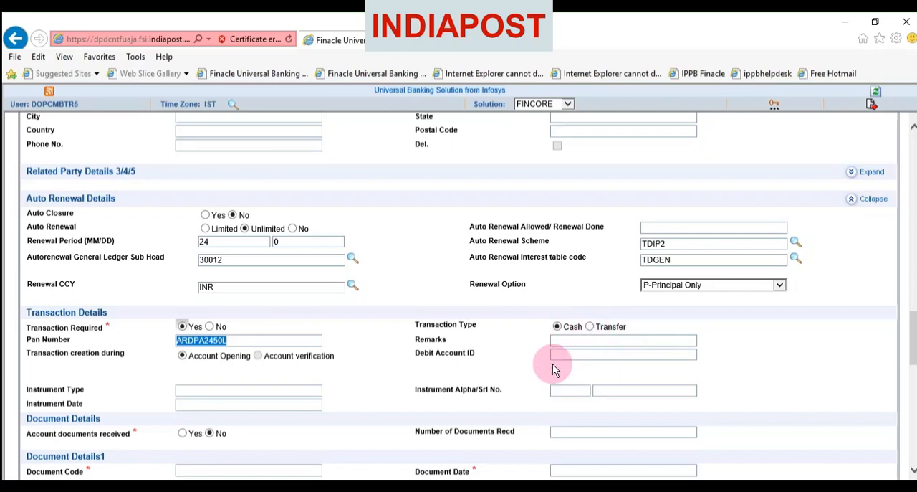
{"action": "mouse_move", "coordinate": [576, 366]}
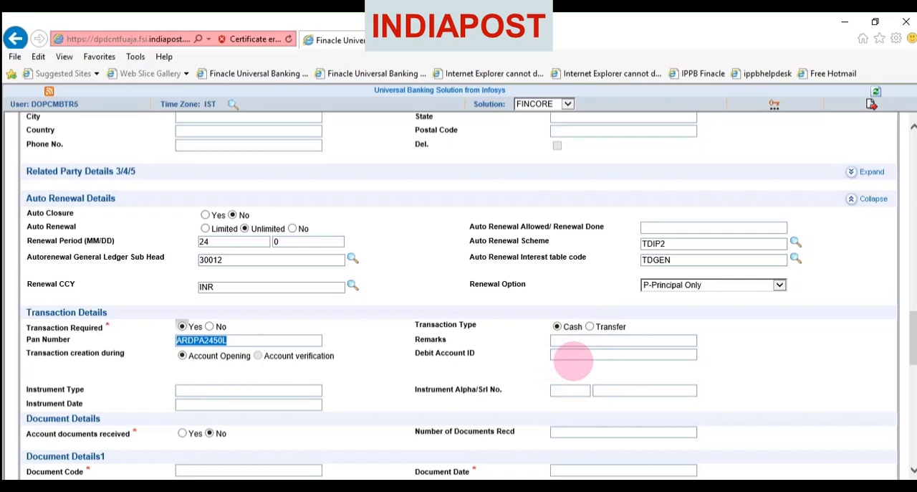
{"action": "mouse_move", "coordinate": [579, 367]}
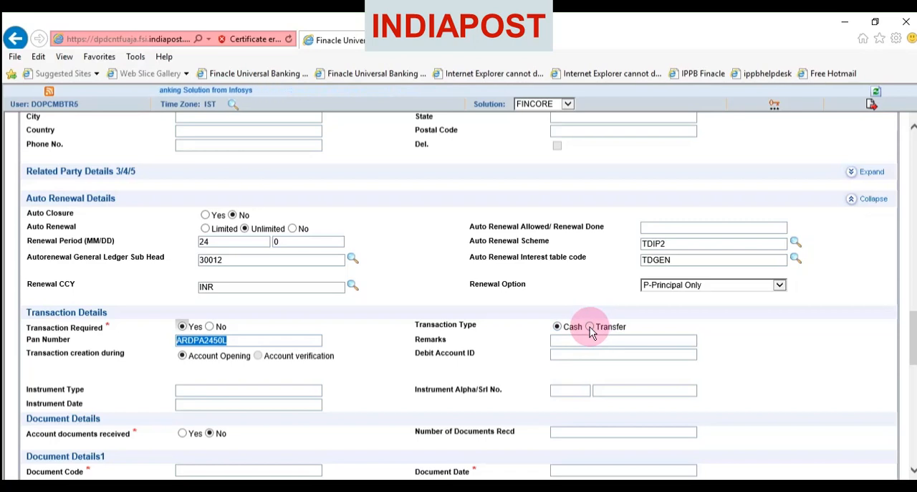
{"action": "left_click", "coordinate": [589, 326]}
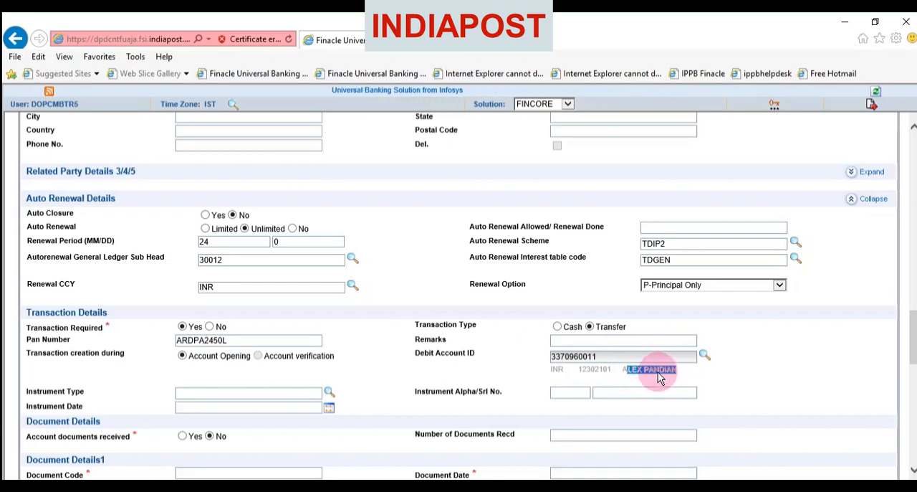
{"action": "scroll", "scroll_direction": "down", "scroll_amount": 3}
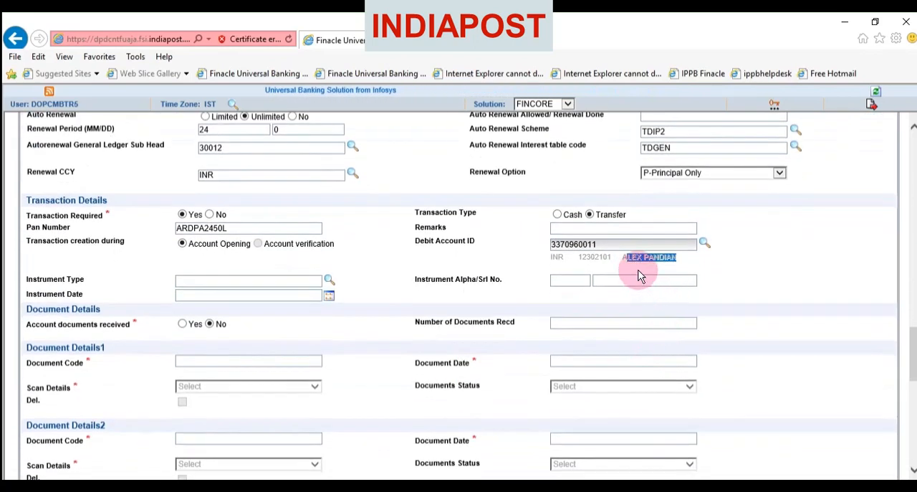
- Add document 016 dated 07-09-2018, Y-Scan Required and S-Documents Submitted, then submit
{"action": "left_click", "coordinate": [182, 324]}
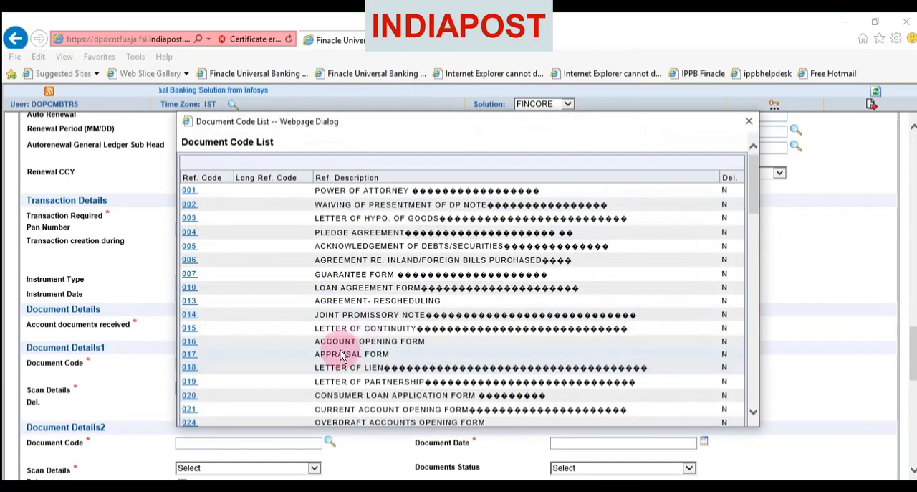
{"action": "left_click", "coordinate": [189, 340]}
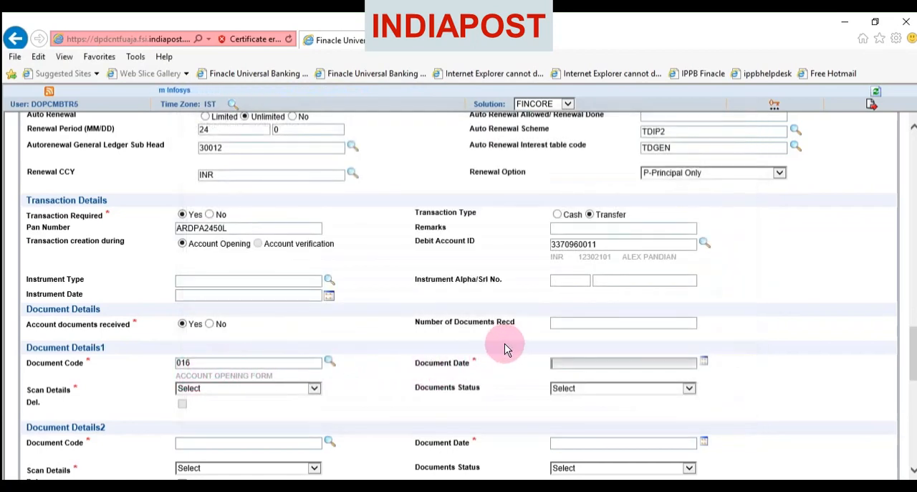
{"action": "mouse_move", "coordinate": [423, 358]}
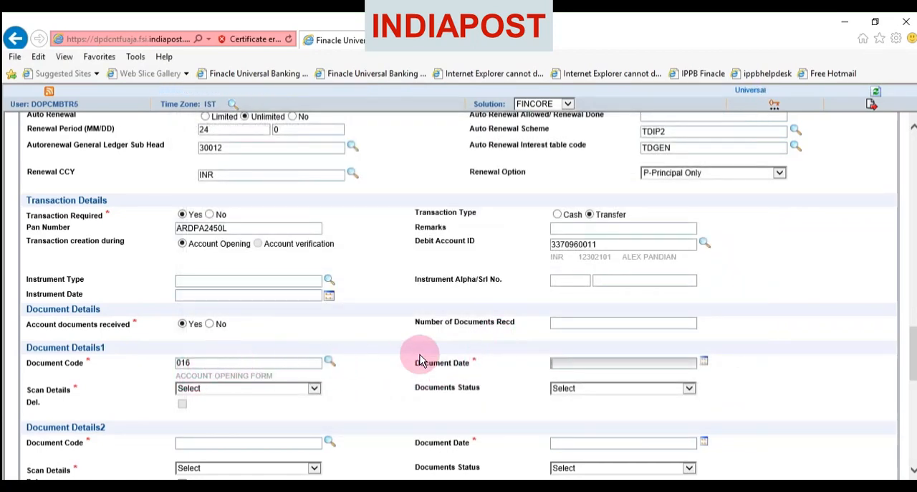
{"action": "left_click", "coordinate": [704, 360]}
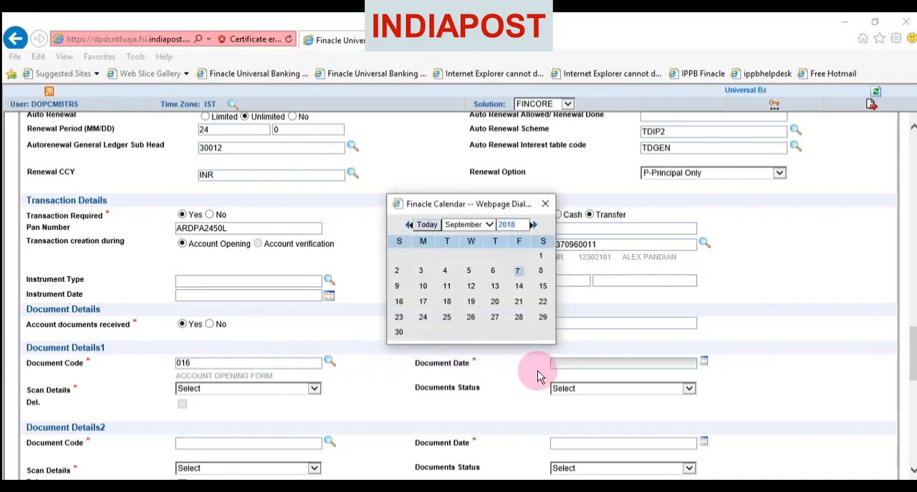
{"action": "left_click", "coordinate": [518, 270]}
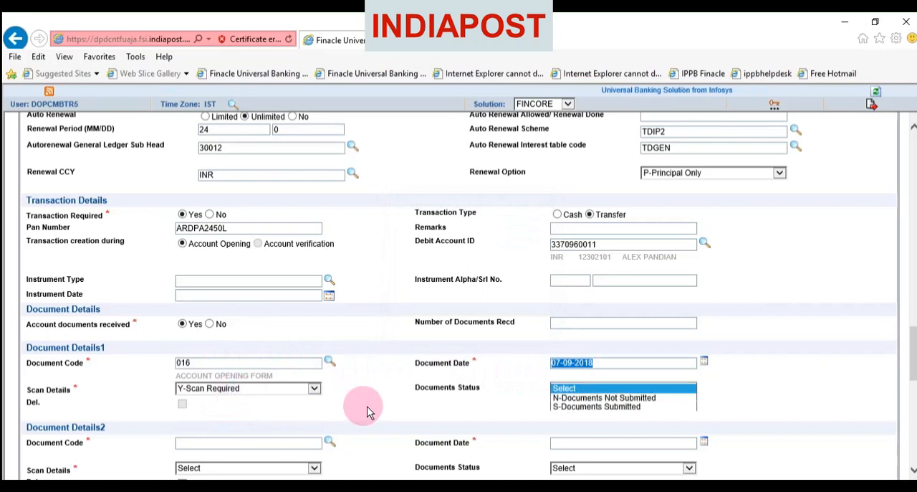
{"action": "left_click", "coordinate": [596, 407]}
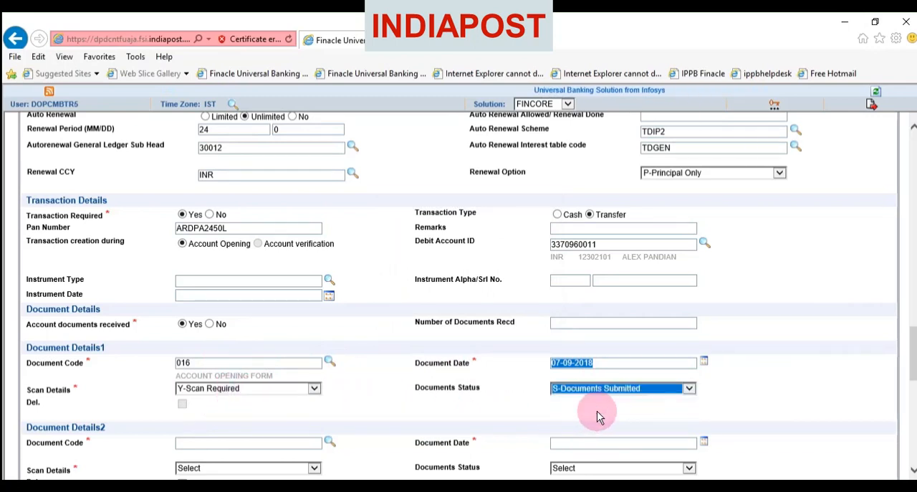
{"action": "scroll", "scroll_direction": "down", "scroll_amount": 3}
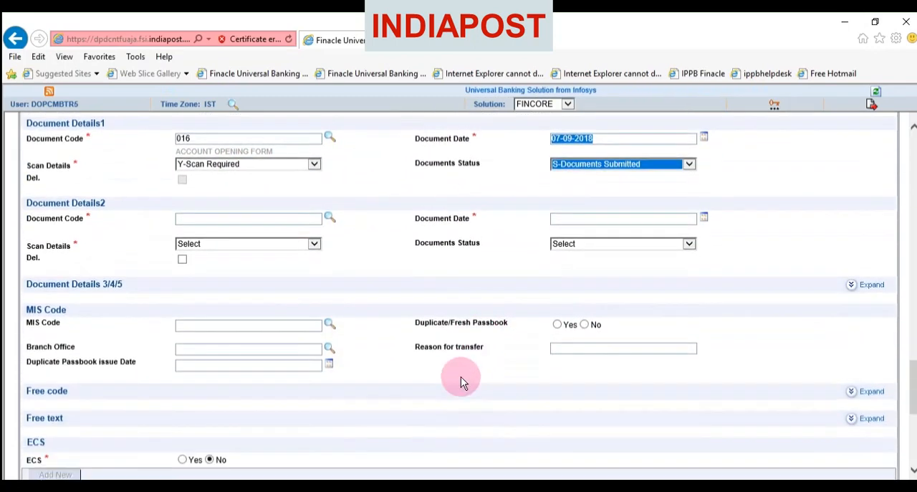
{"action": "scroll", "scroll_direction": "down", "scroll_amount": 3}
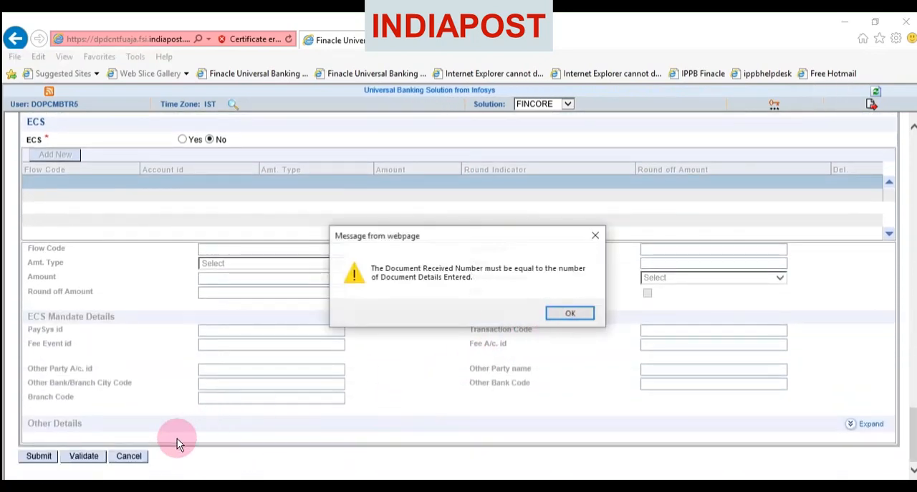
{"action": "mouse_move", "coordinate": [459, 268]}
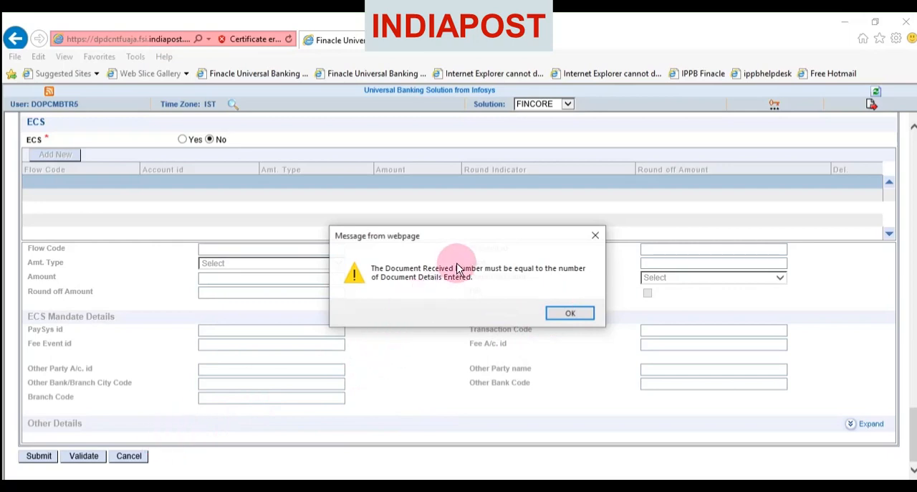
{"action": "mouse_move", "coordinate": [486, 278]}
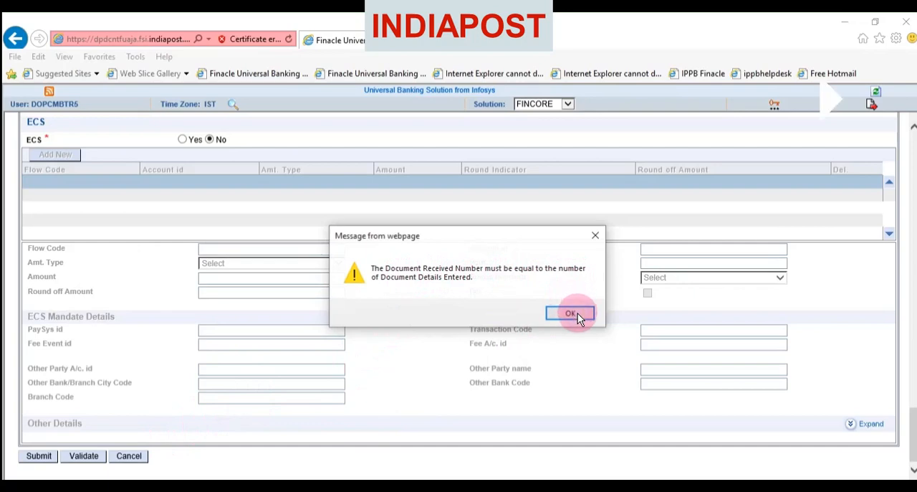
- Dismiss the 'Message from webpage' document-count warning with OK
{"action": "left_click", "coordinate": [570, 313]}
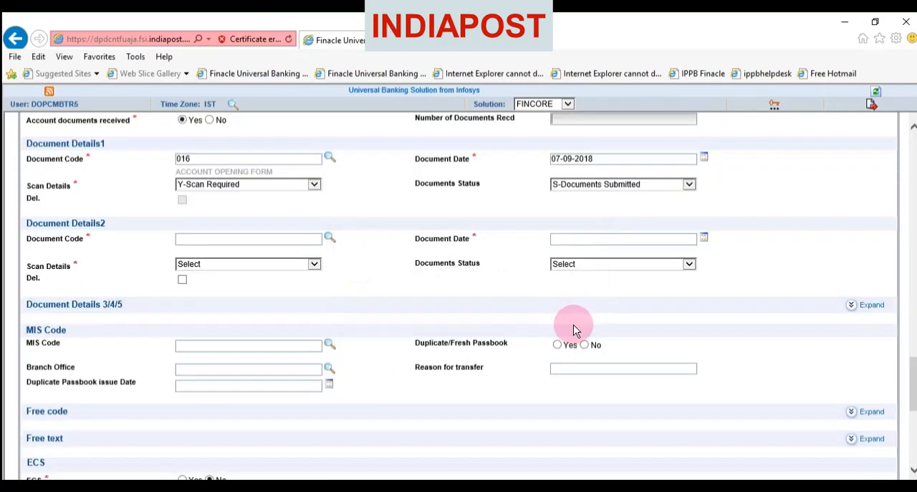
{"action": "mouse_move", "coordinate": [146, 165]}
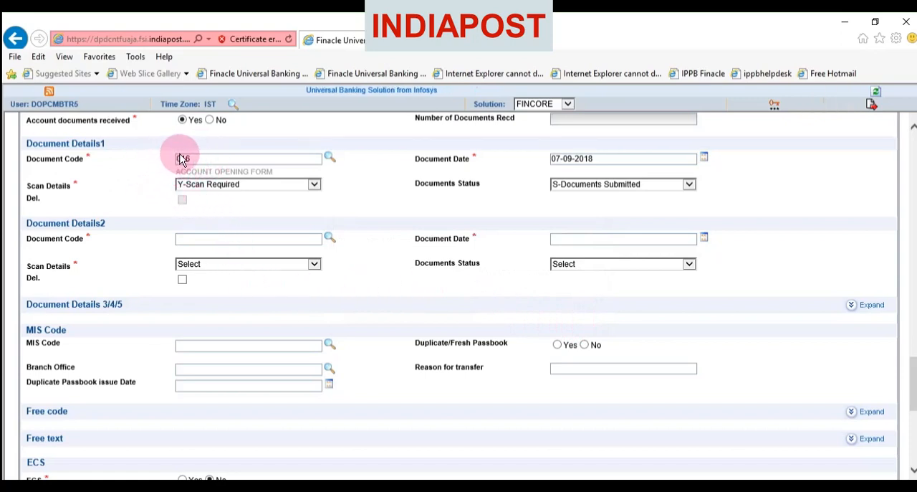
- Enter 016 documents received and scroll down to the ECS section, left at No
{"action": "type", "text": "016"}
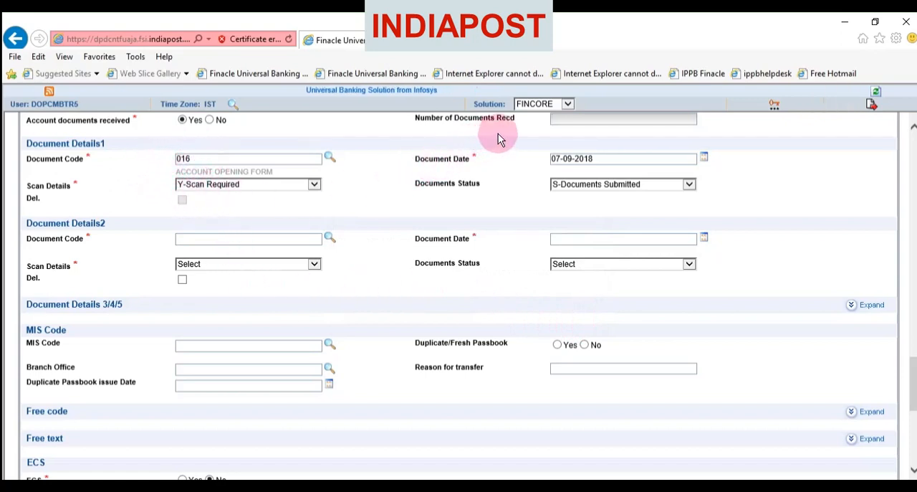
{"action": "mouse_move", "coordinate": [562, 126]}
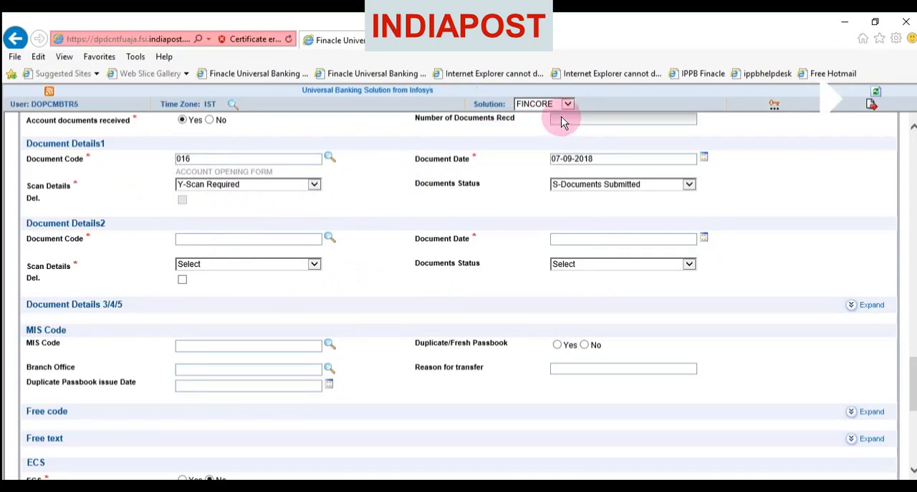
{"action": "scroll", "scroll_direction": "down", "scroll_amount": 3}
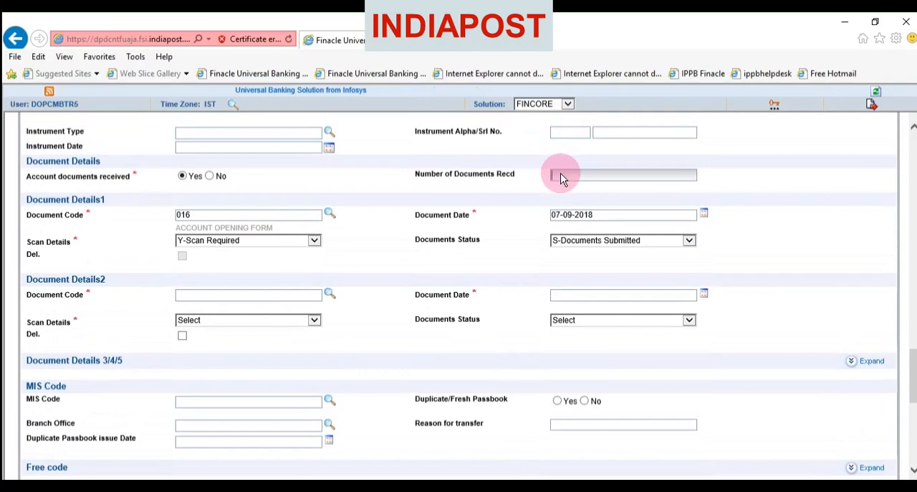
{"action": "left_click", "coordinate": [620, 174]}
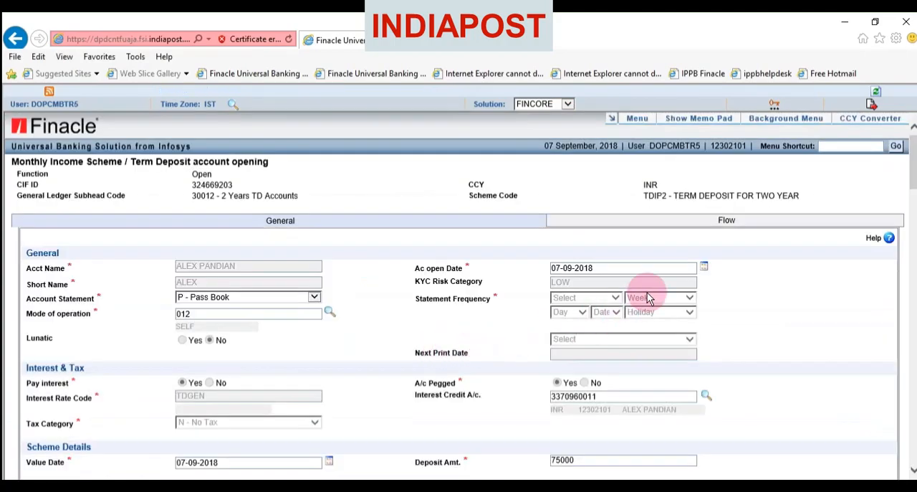
{"action": "scroll", "scroll_direction": "down", "scroll_amount": 3}
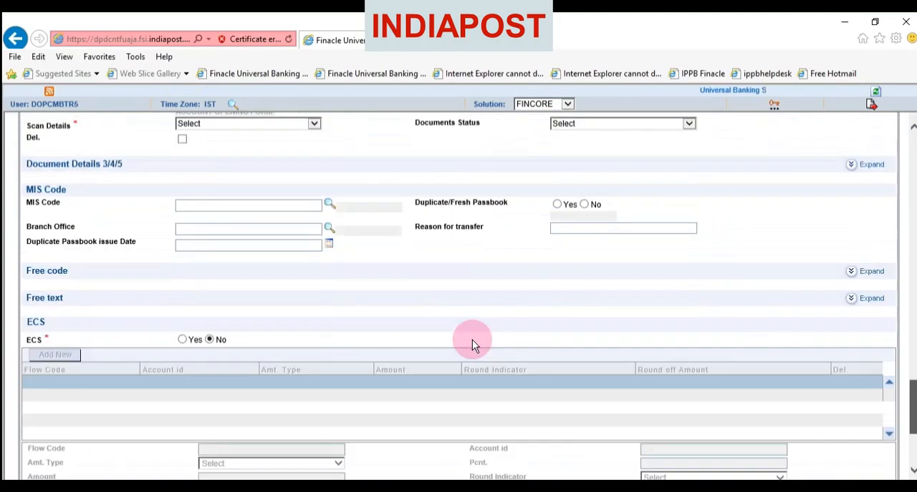
{"action": "scroll", "scroll_direction": "down", "scroll_amount": 3}
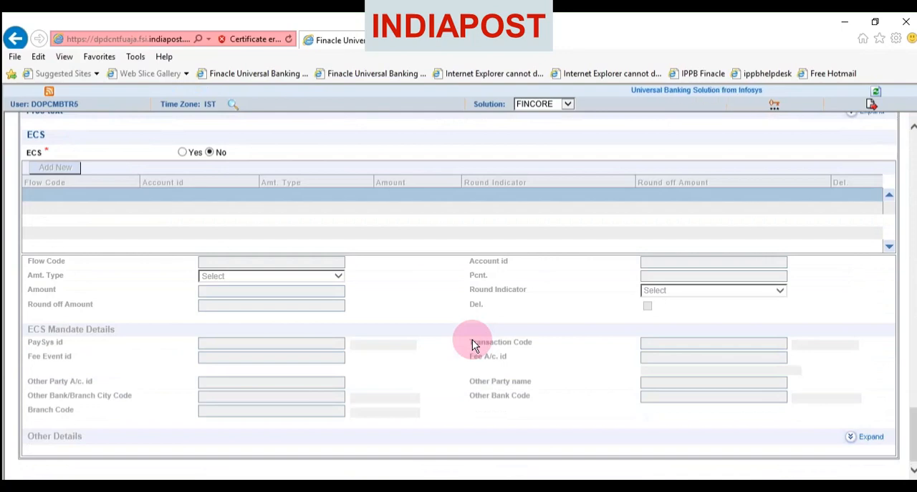
{"action": "mouse_move", "coordinate": [101, 466]}
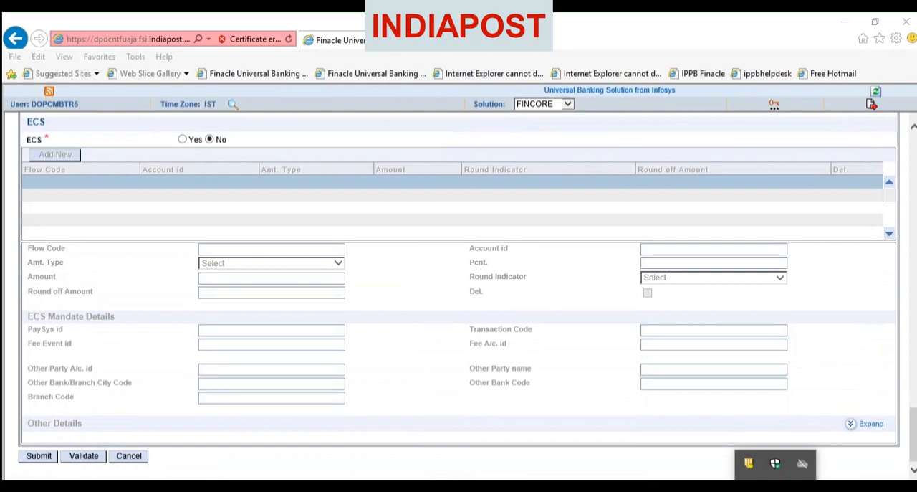
- Show the Flow tab with PI, IO and PO flows for 75000 through 07-09-2020
{"action": "left_click", "coordinate": [39, 456]}
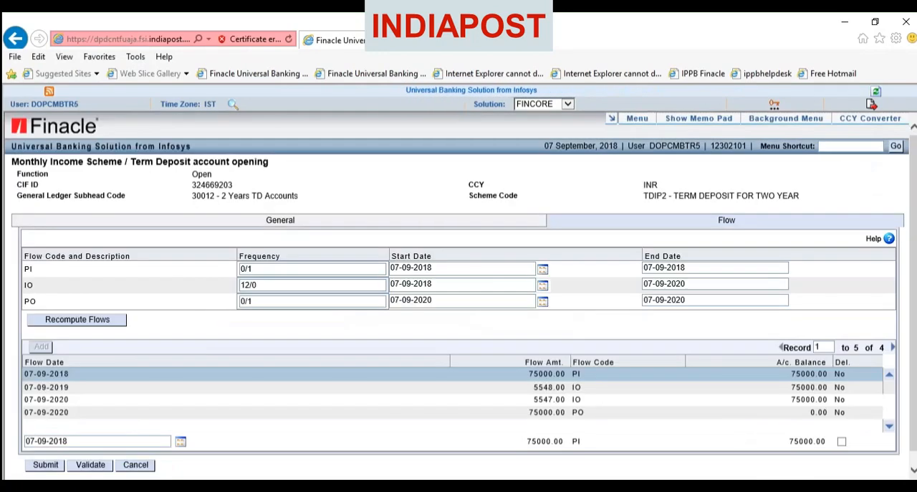
{"action": "mouse_move", "coordinate": [631, 272]}
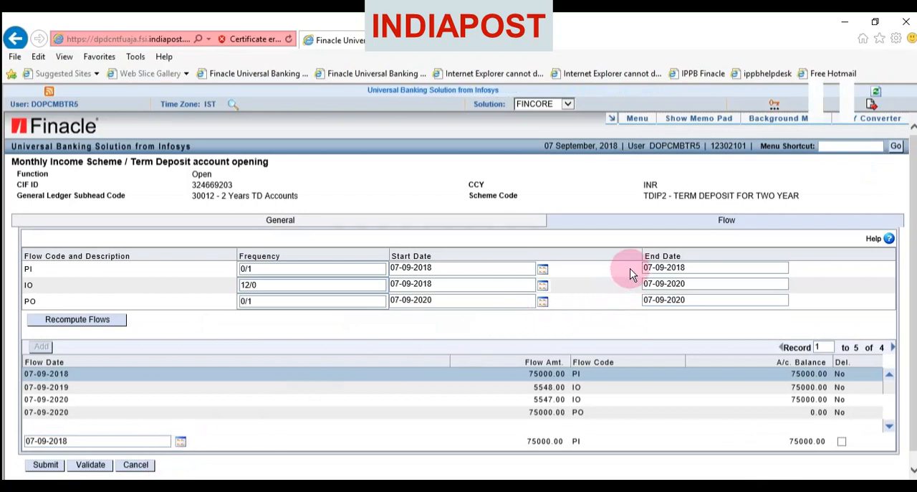
{"action": "mouse_move", "coordinate": [548, 393]}
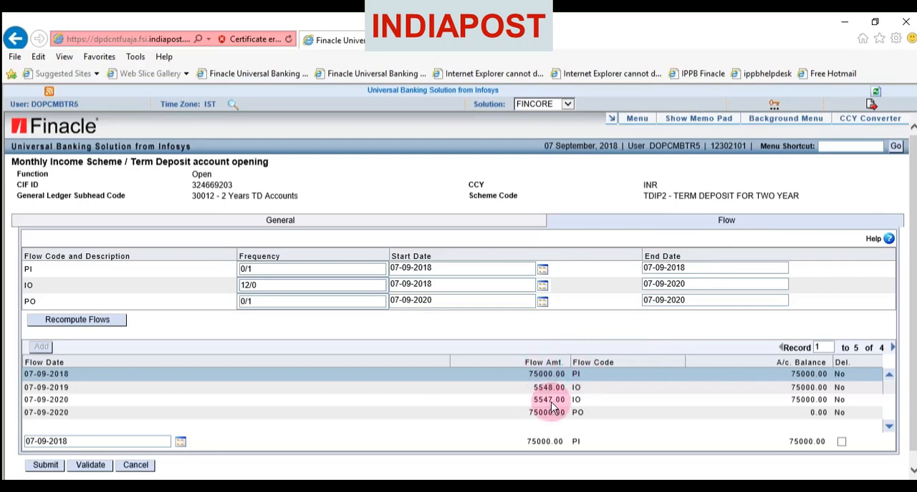
{"action": "mouse_move", "coordinate": [550, 387]}
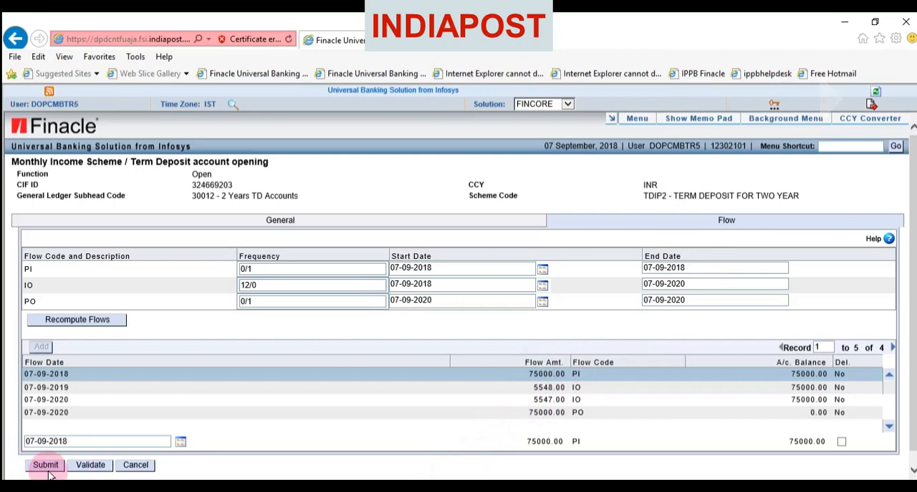
{"action": "left_click", "coordinate": [45, 464]}
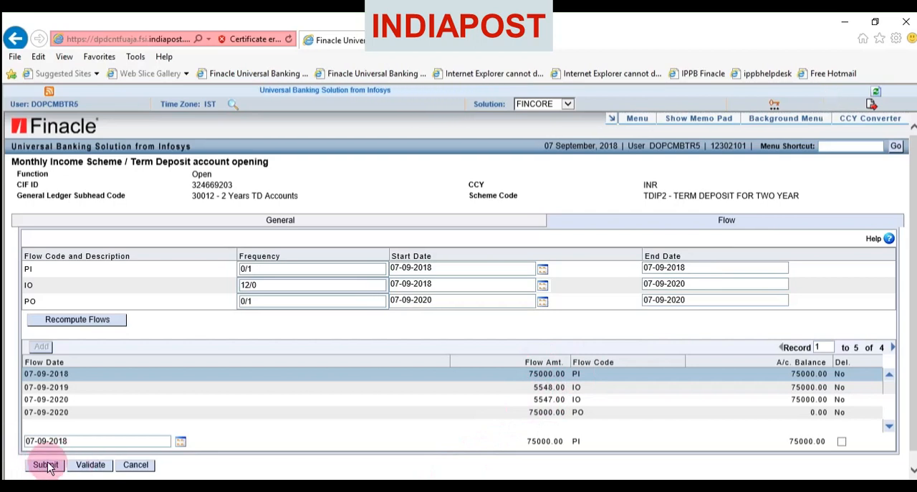
{"action": "left_click", "coordinate": [45, 464]}
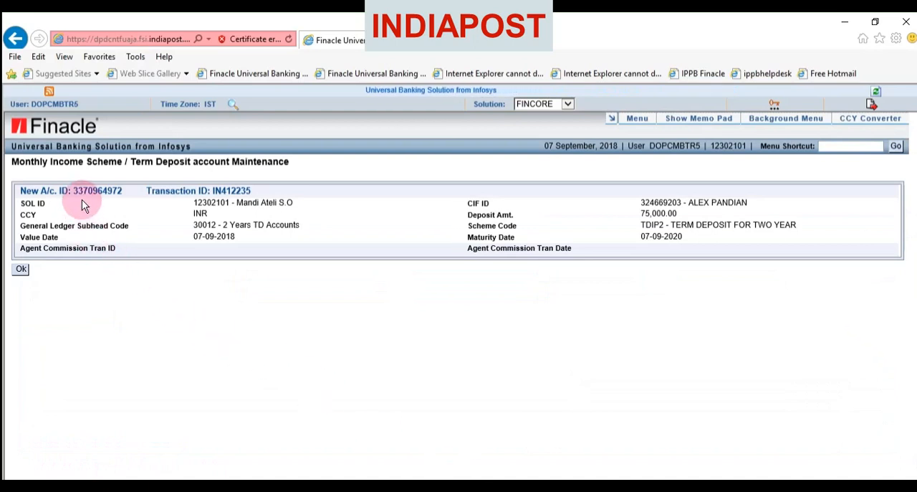
{"action": "mouse_move", "coordinate": [247, 193]}
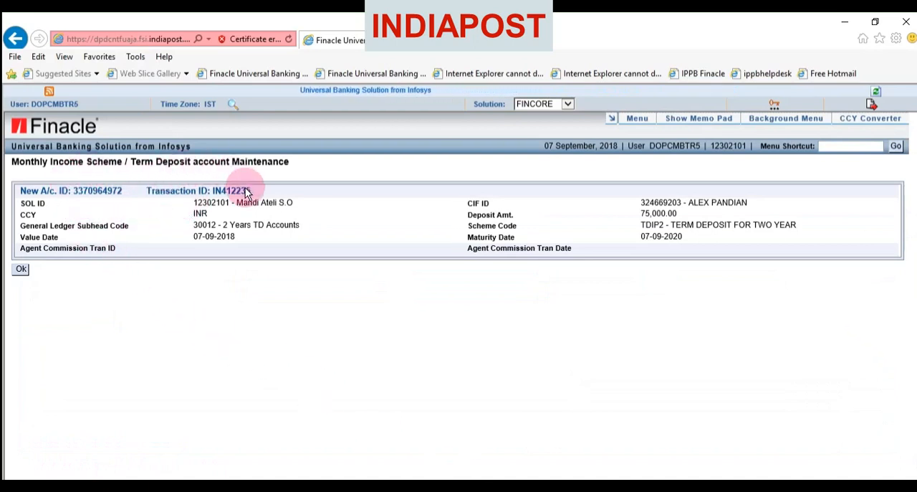
{"action": "mouse_move", "coordinate": [310, 311]}
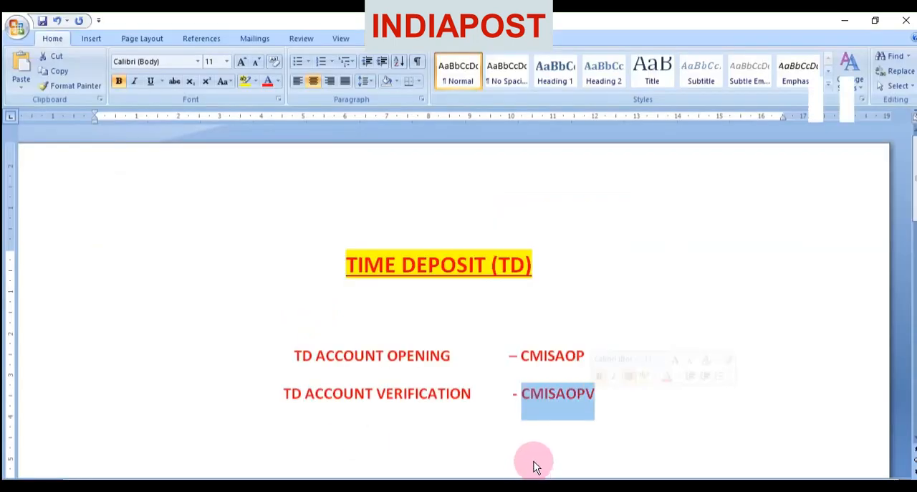
{"action": "mouse_move", "coordinate": [545, 423]}
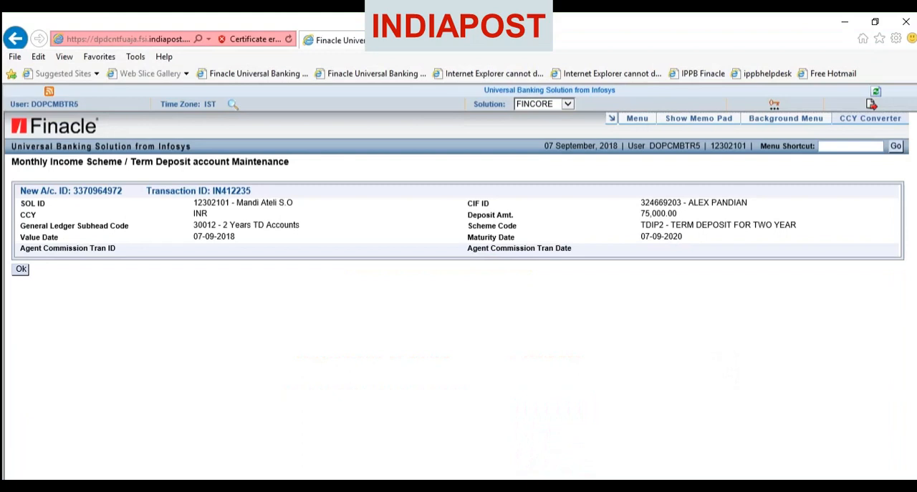
{"action": "mouse_move", "coordinate": [708, 456]}
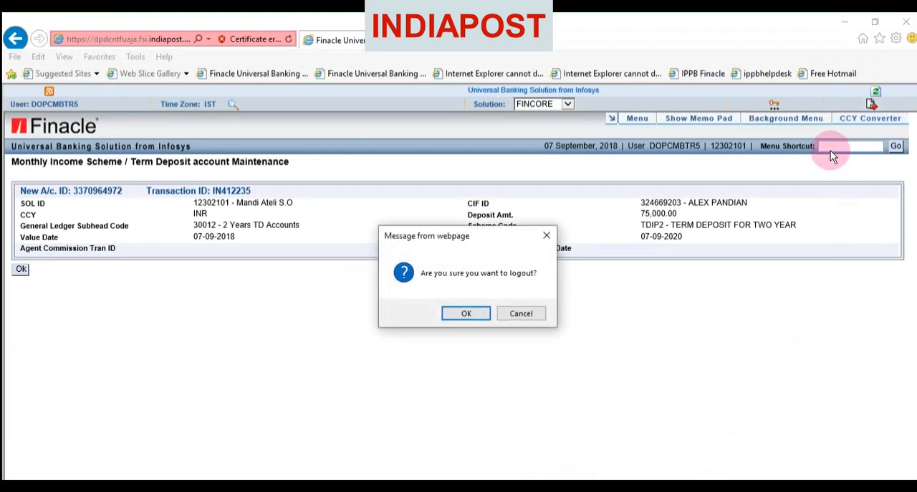
{"action": "left_click", "coordinate": [466, 312]}
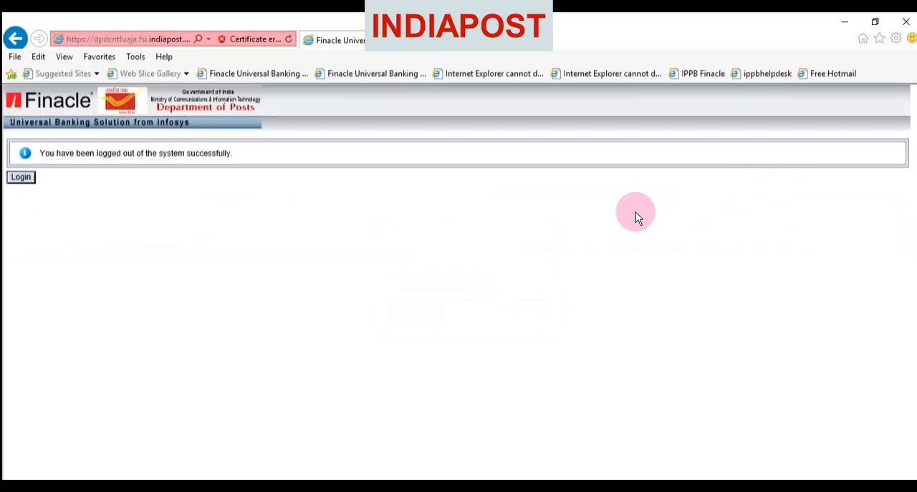
{"action": "left_click", "coordinate": [20, 176]}
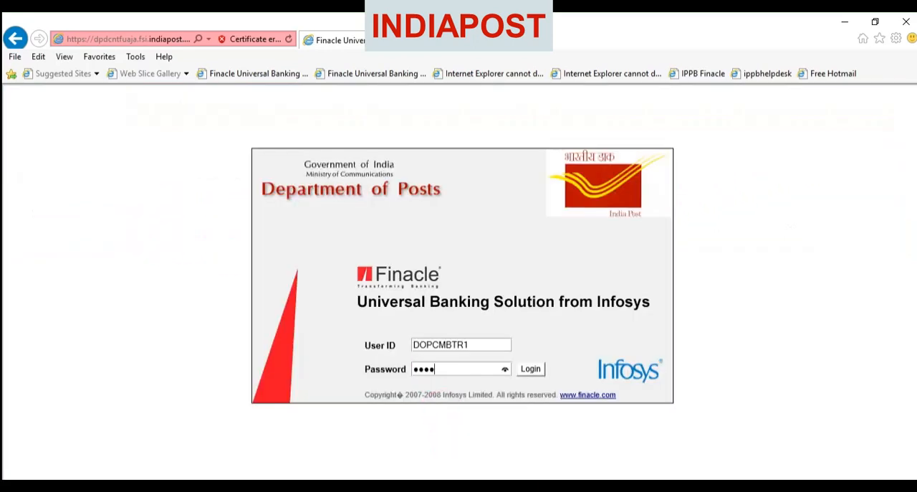
{"action": "left_click", "coordinate": [530, 368]}
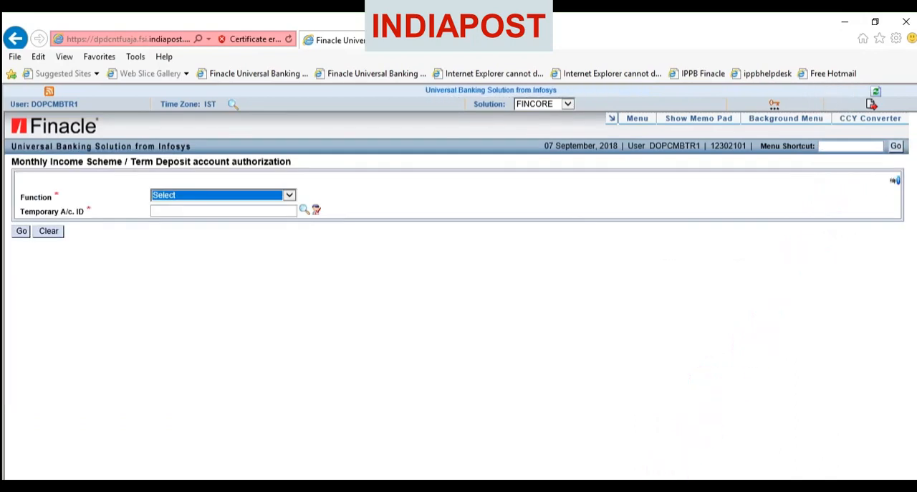
{"action": "left_click", "coordinate": [222, 194]}
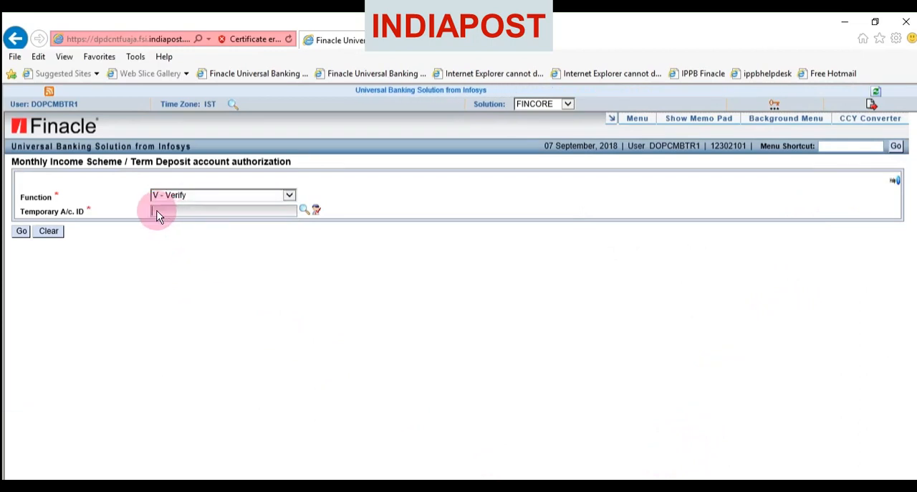
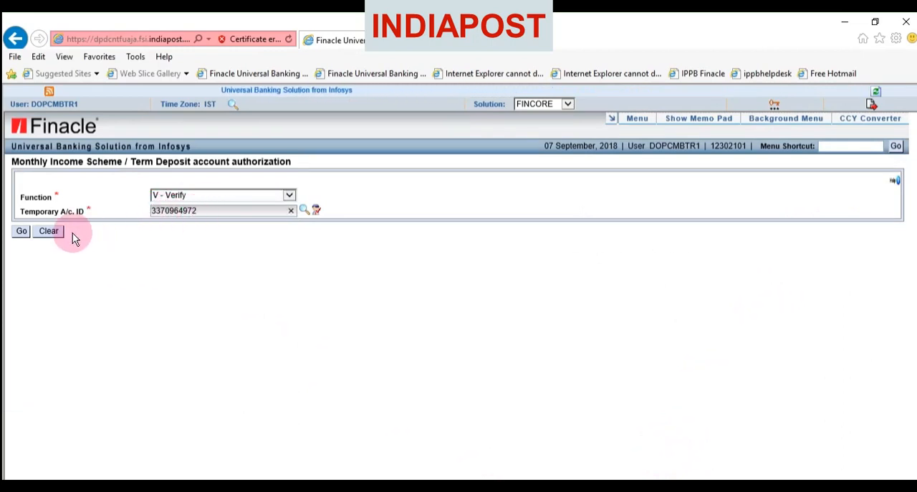
{"action": "left_click", "coordinate": [21, 230]}
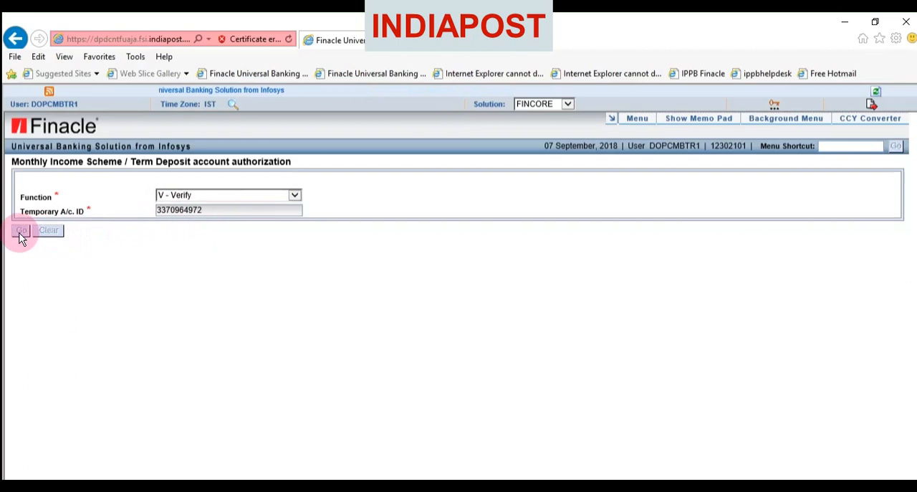
{"action": "left_click", "coordinate": [20, 230]}
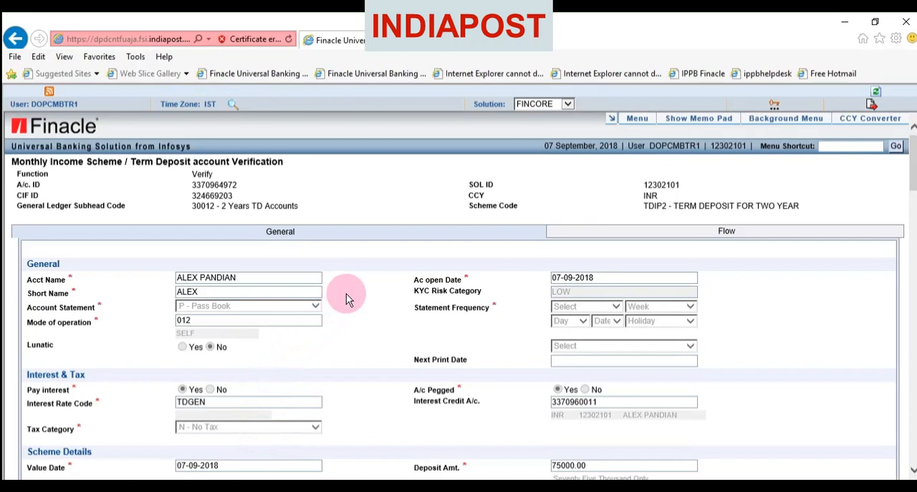
{"action": "scroll", "scroll_direction": "down", "scroll_amount": 3}
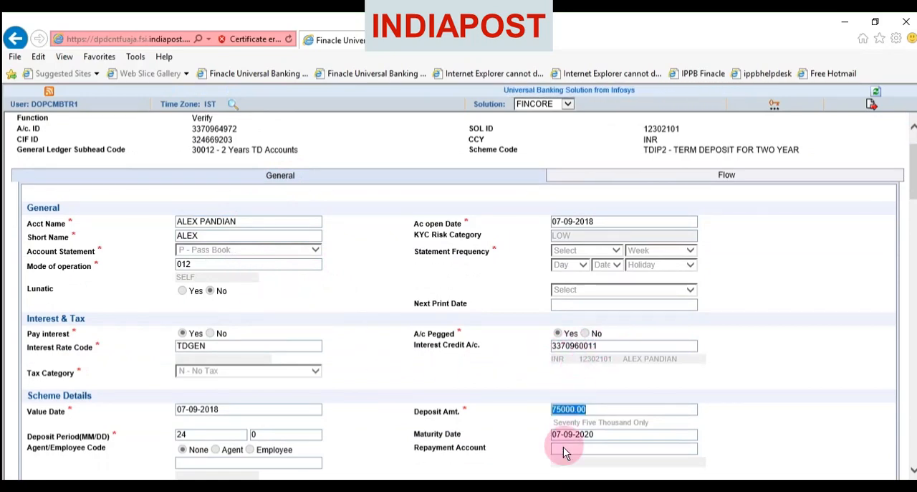
{"action": "scroll", "scroll_direction": "down", "scroll_amount": 3}
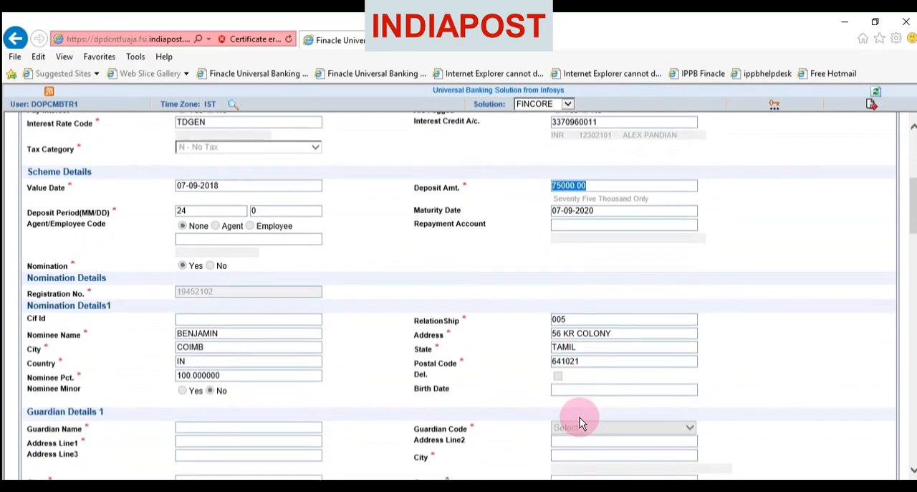
{"action": "scroll", "scroll_direction": "down", "scroll_amount": 3}
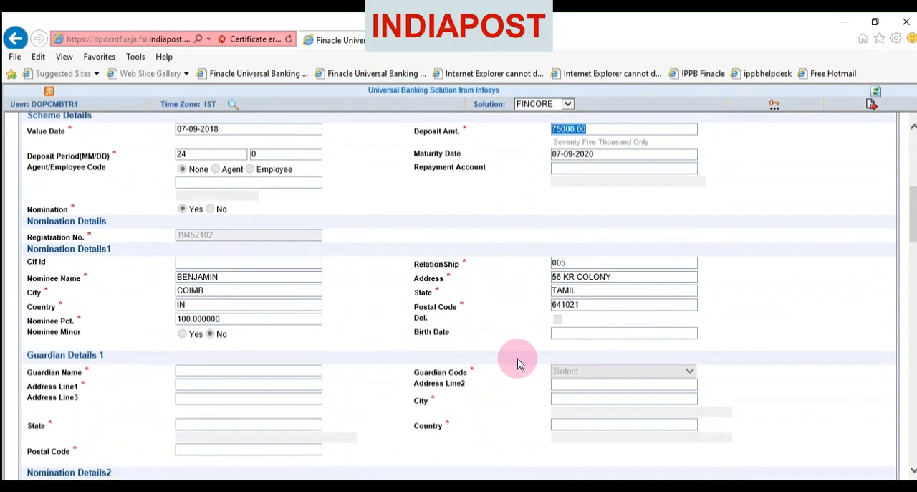
{"action": "mouse_move", "coordinate": [485, 366]}
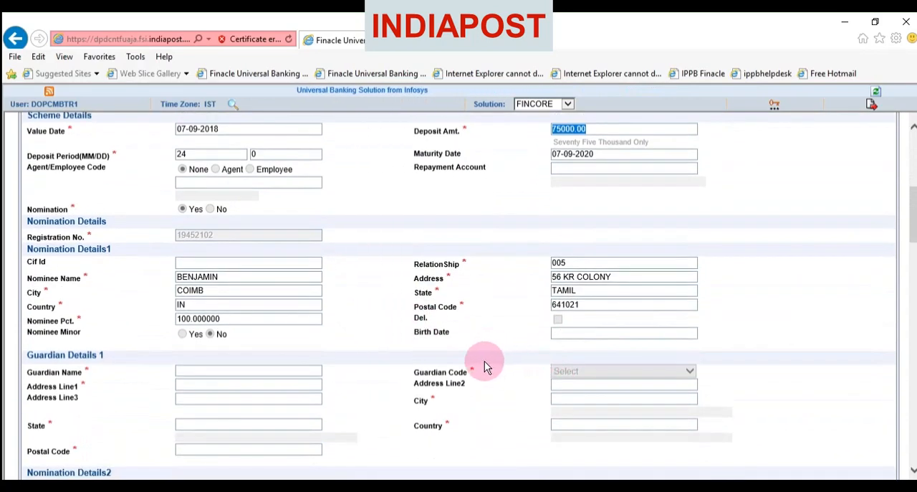
{"action": "scroll", "scroll_direction": "down", "scroll_amount": 3}
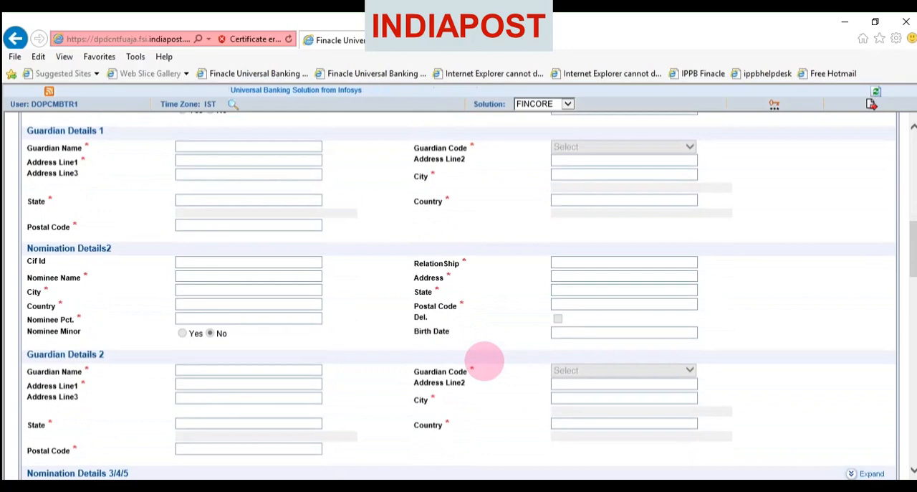
{"action": "scroll", "scroll_direction": "down", "scroll_amount": 3}
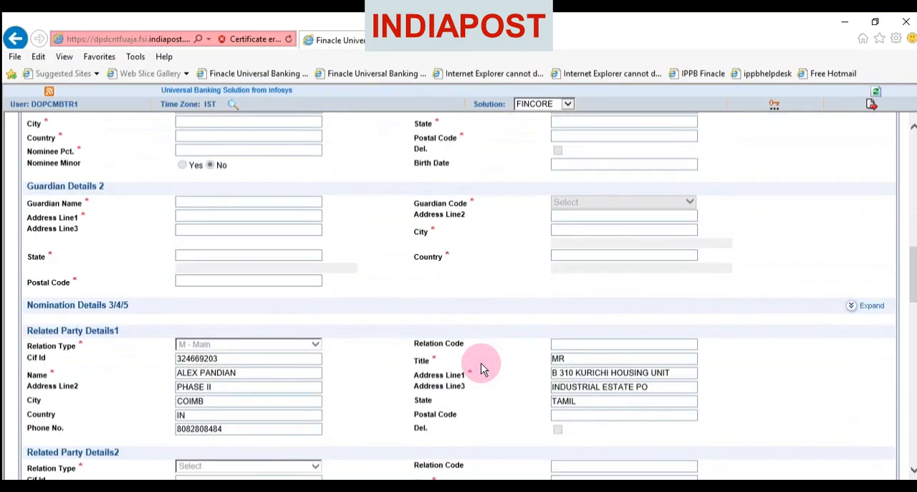
{"action": "scroll", "scroll_direction": "down", "scroll_amount": 3}
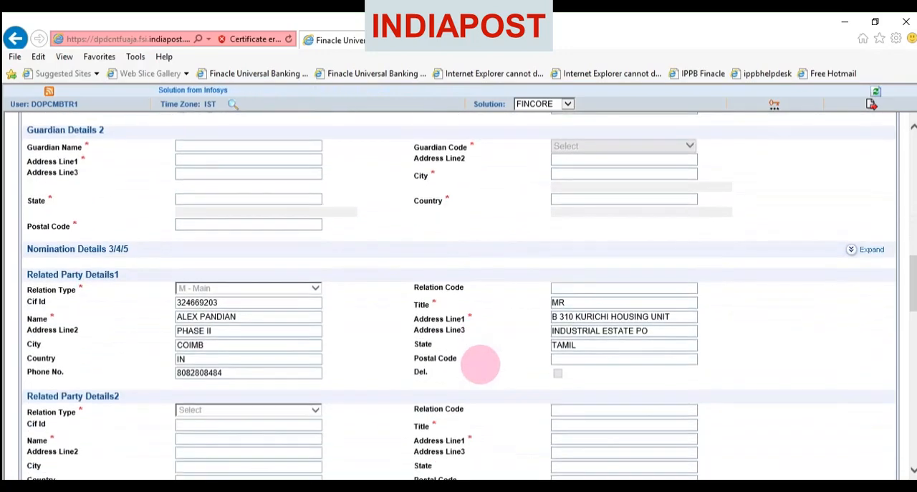
{"action": "scroll", "scroll_direction": "down", "scroll_amount": 3}
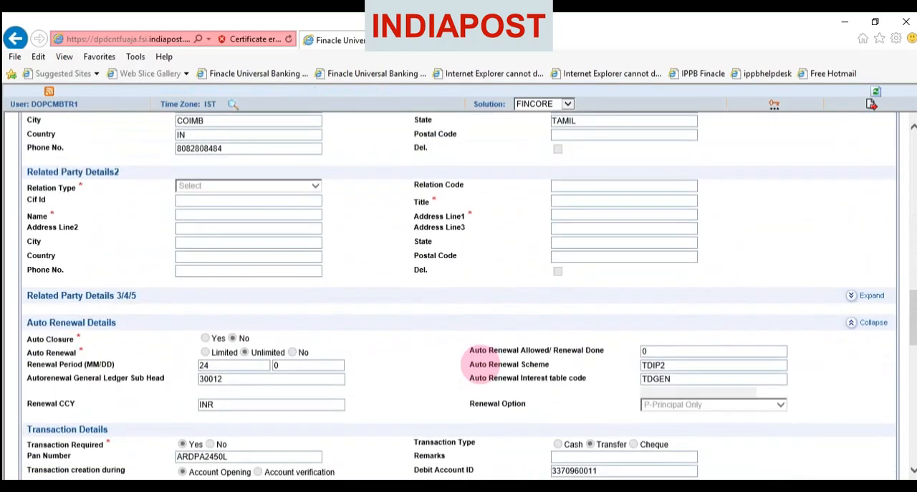
{"action": "scroll", "scroll_direction": "down", "scroll_amount": 3}
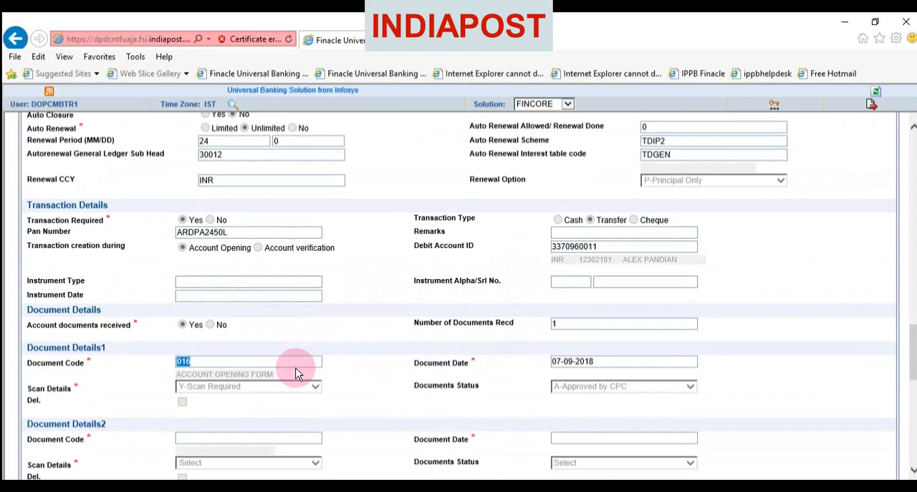
{"action": "scroll", "scroll_direction": "down", "scroll_amount": 3}
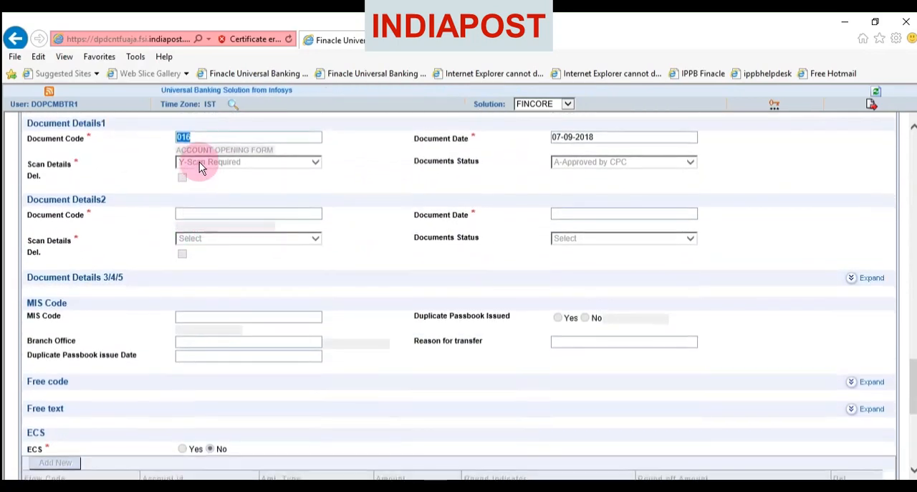
{"action": "scroll", "scroll_direction": "down", "scroll_amount": 3}
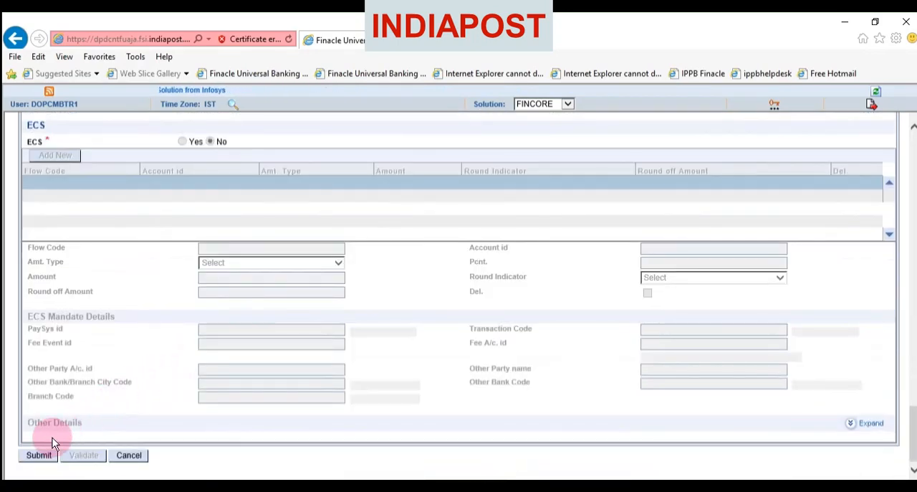
{"action": "left_click", "coordinate": [38, 455]}
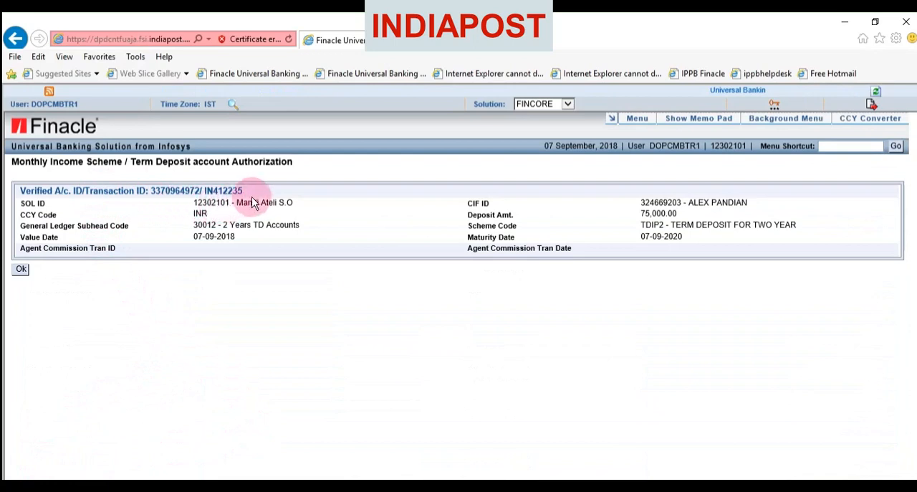
{"action": "mouse_move", "coordinate": [159, 217]}
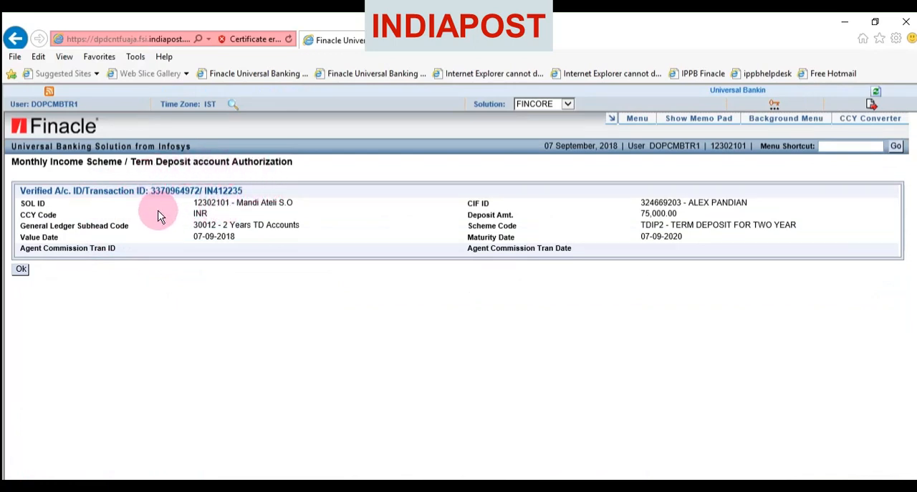
{"action": "mouse_move", "coordinate": [159, 219]}
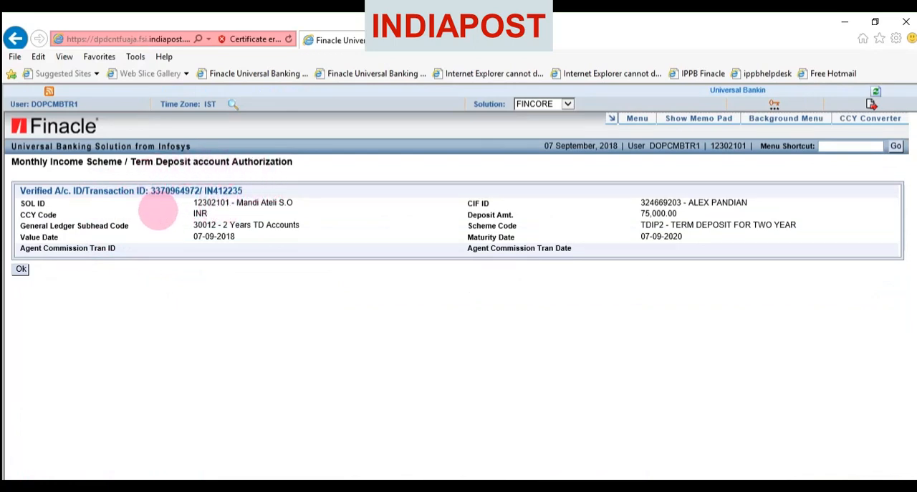